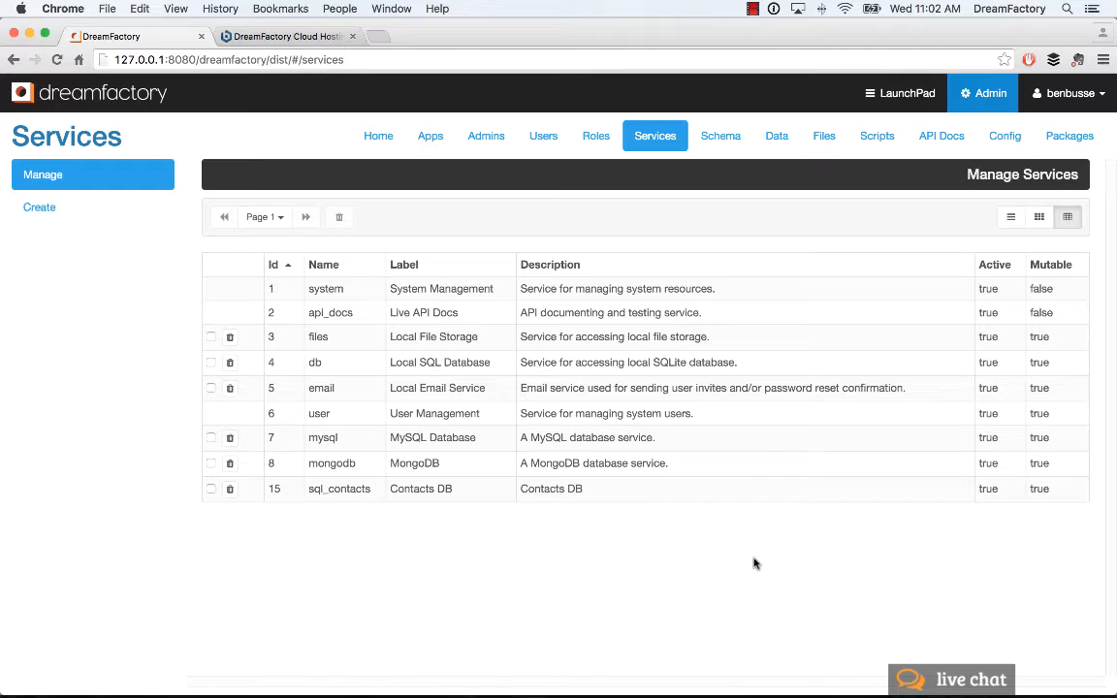
Open the mongodb service and view its connection string, username and password options.
{"action": "left_click", "coordinate": [286, 36]}
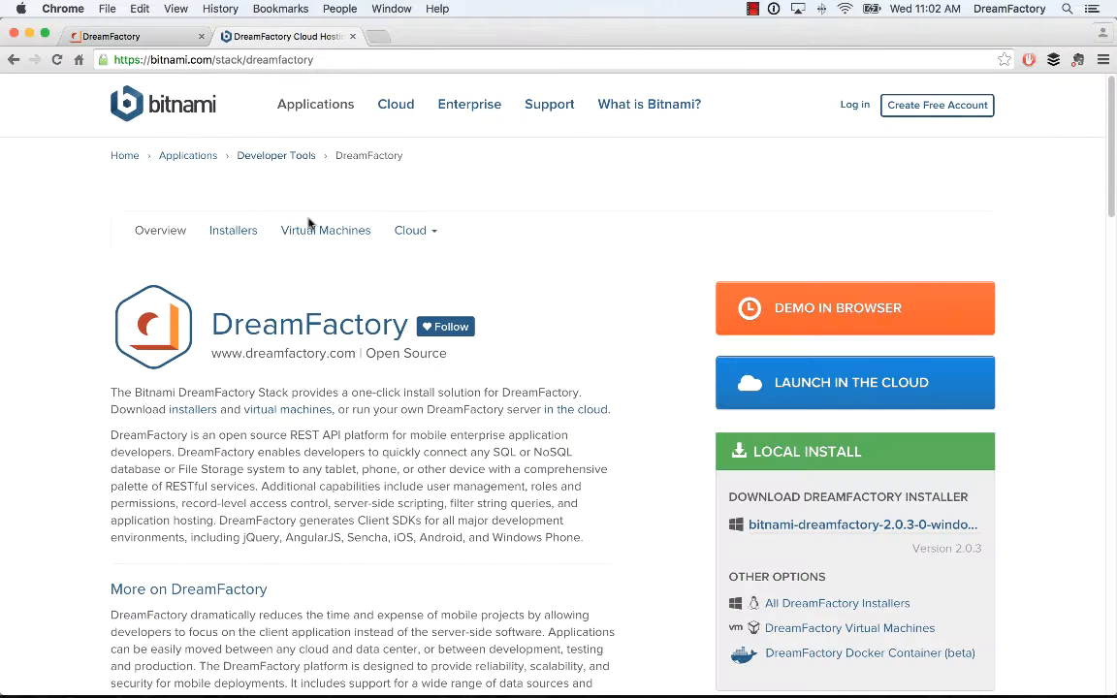
{"action": "mouse_move", "coordinate": [249, 278]}
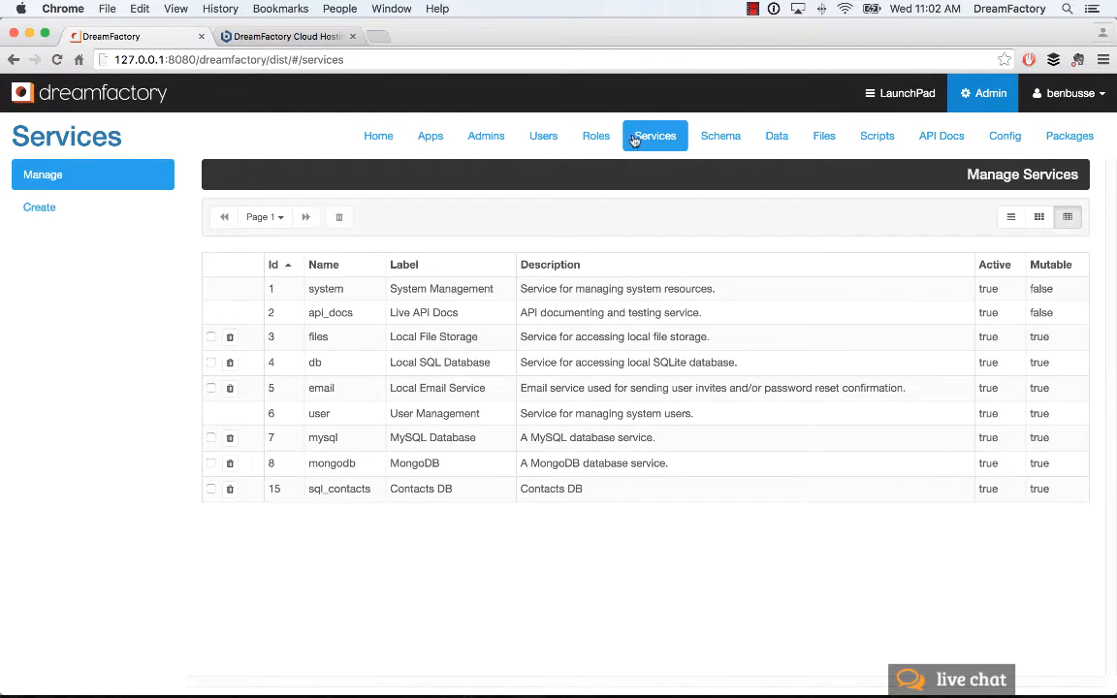
{"action": "left_click", "coordinate": [332, 463]}
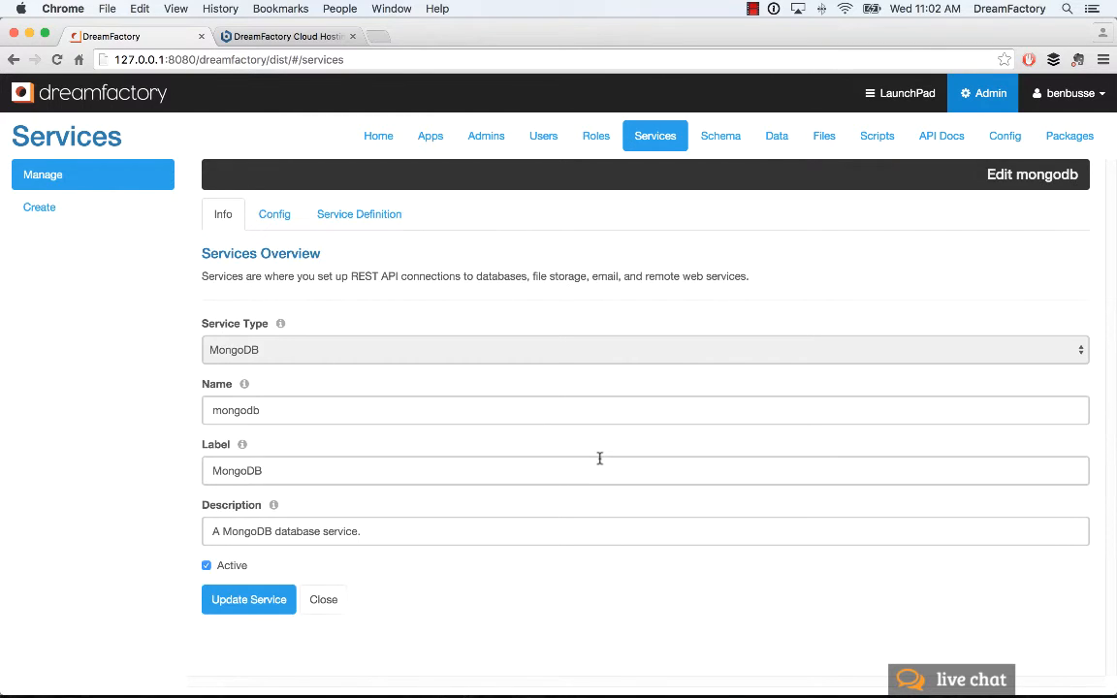
{"action": "mouse_move", "coordinate": [594, 456]}
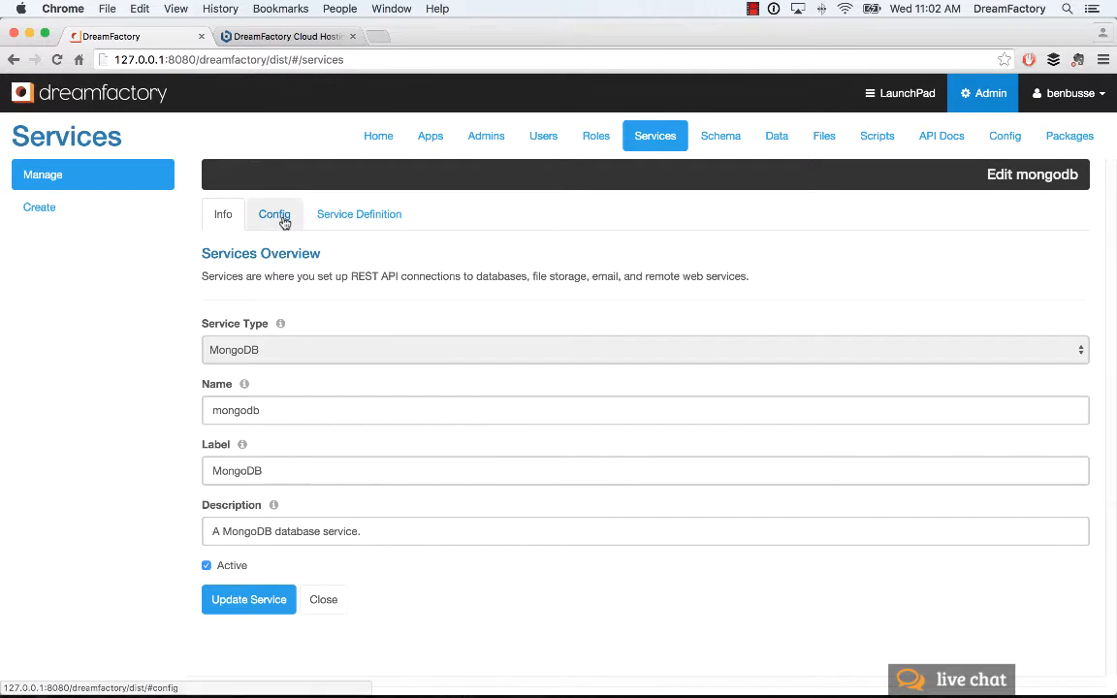
{"action": "left_click", "coordinate": [275, 214]}
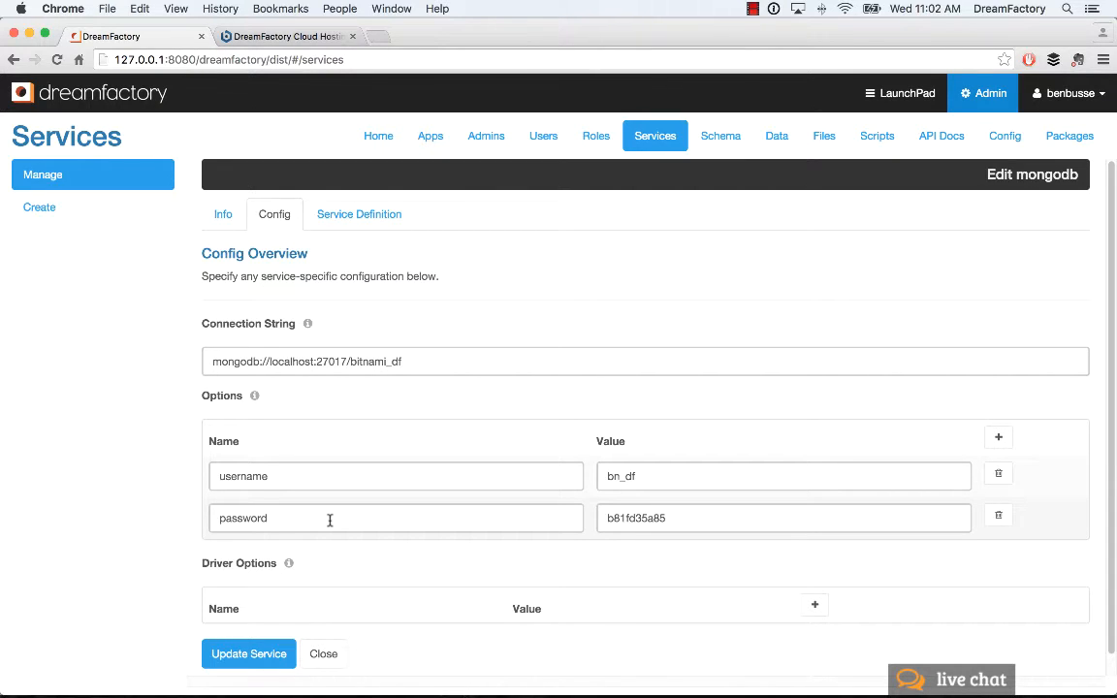
Create a new MongoDB-type service and add option rows under its Config tab.
{"action": "left_click", "coordinate": [38, 207]}
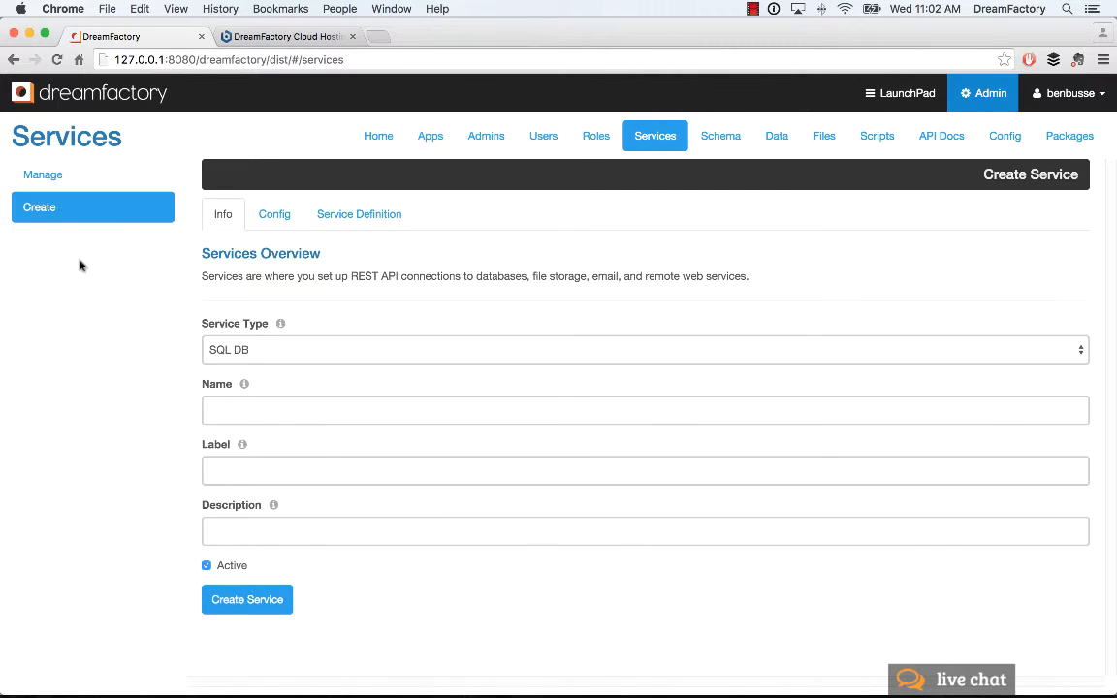
{"action": "mouse_move", "coordinate": [104, 282]}
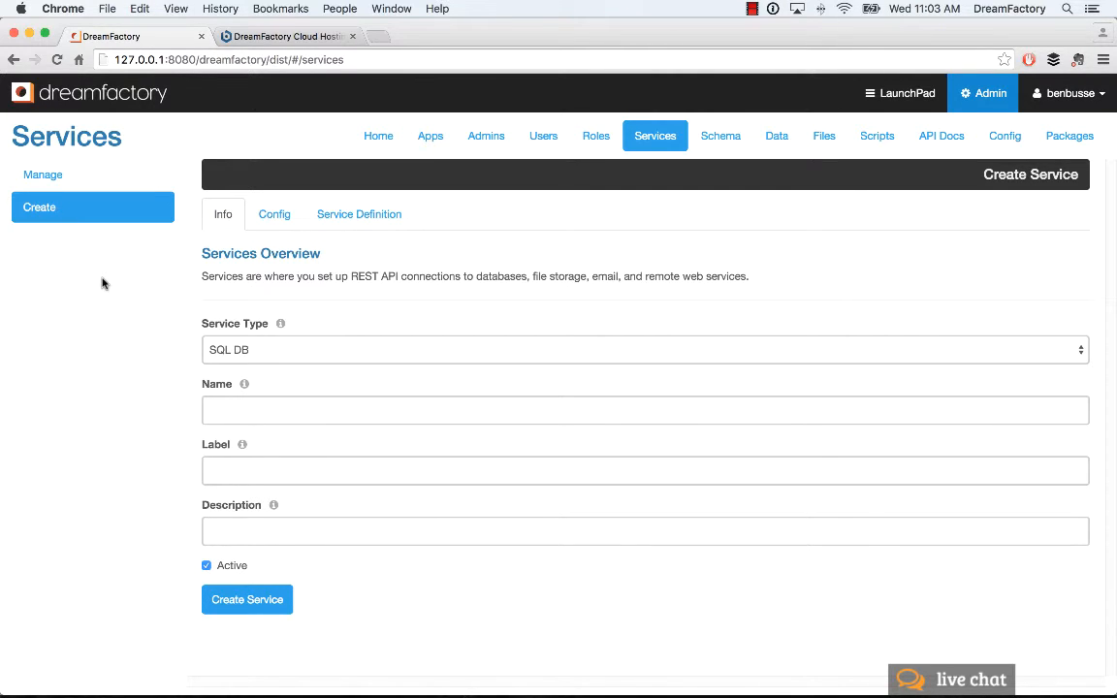
{"action": "mouse_move", "coordinate": [285, 352]}
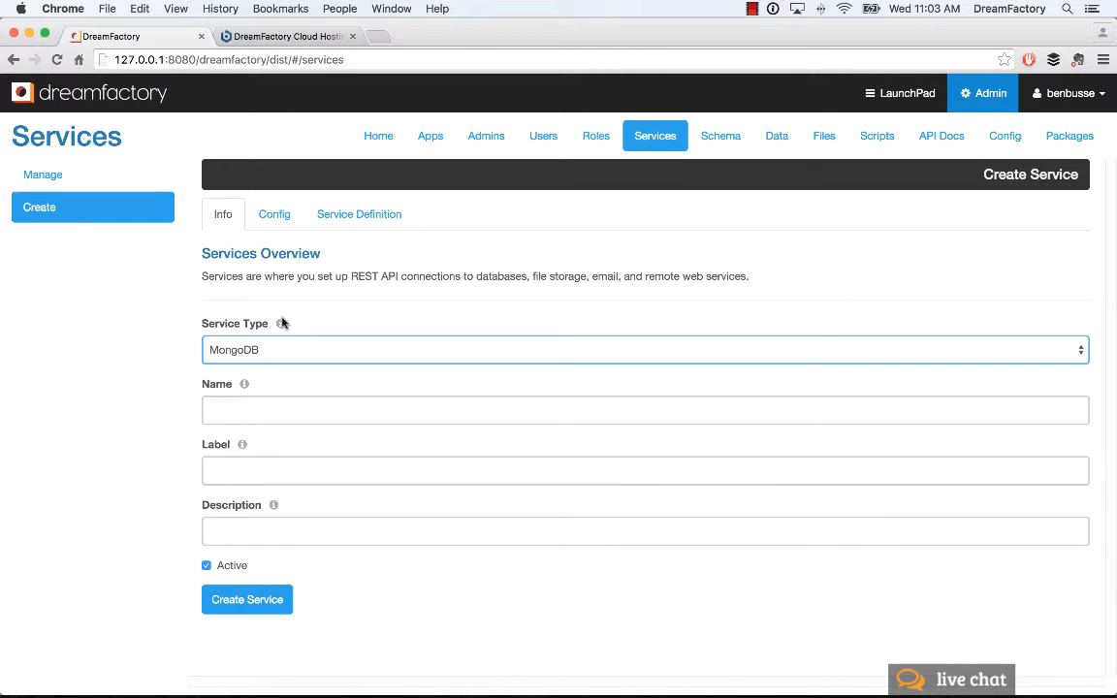
{"action": "mouse_move", "coordinate": [332, 324]}
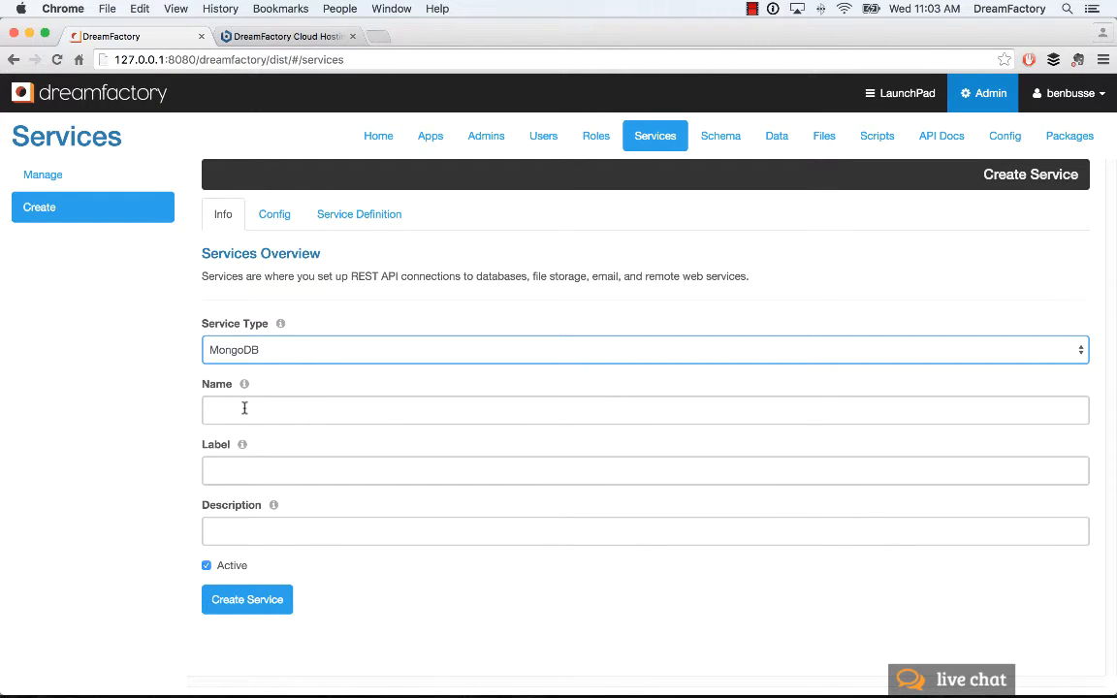
{"action": "left_click", "coordinate": [274, 213]}
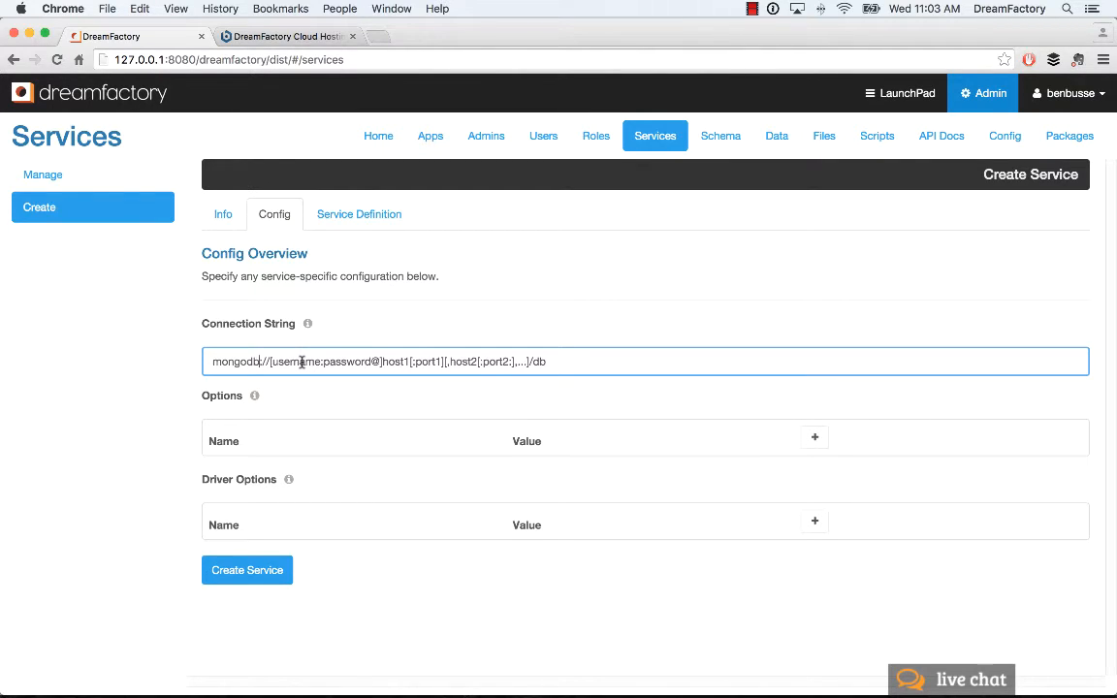
{"action": "mouse_move", "coordinate": [774, 454]}
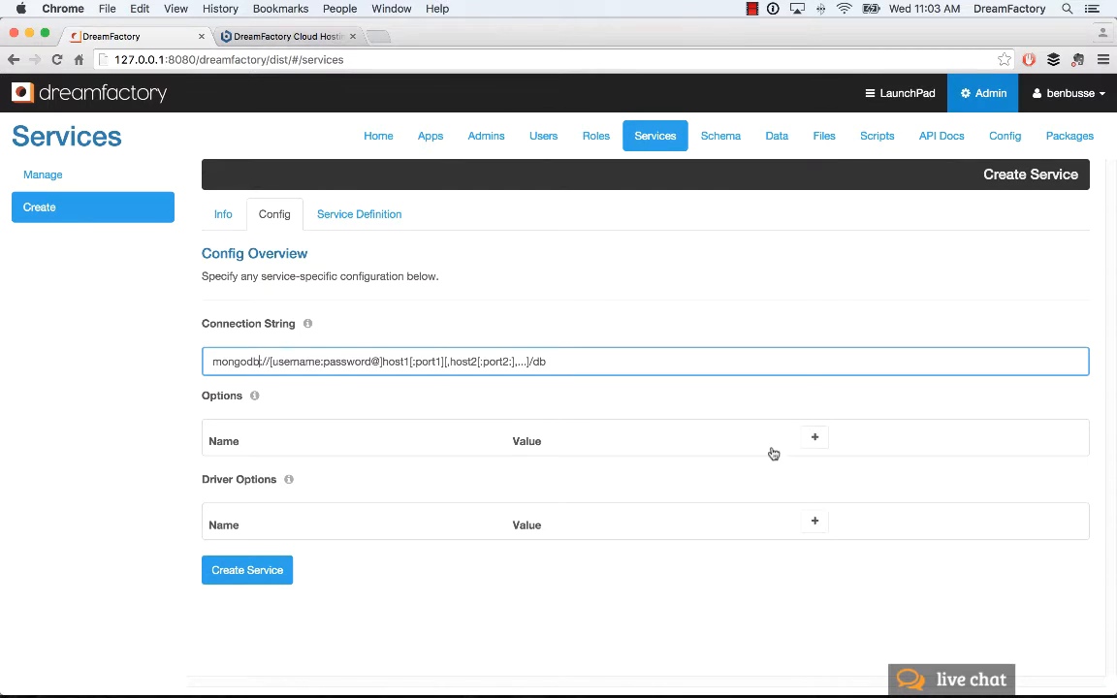
{"action": "left_click", "coordinate": [815, 438]}
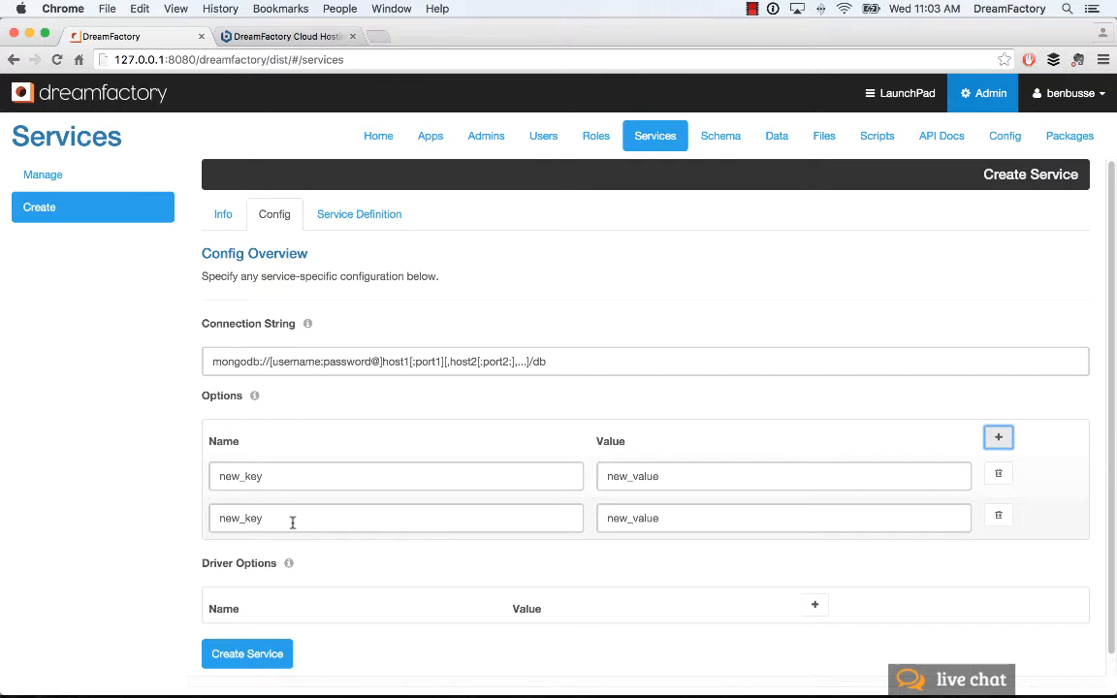
{"action": "mouse_move", "coordinate": [573, 264]}
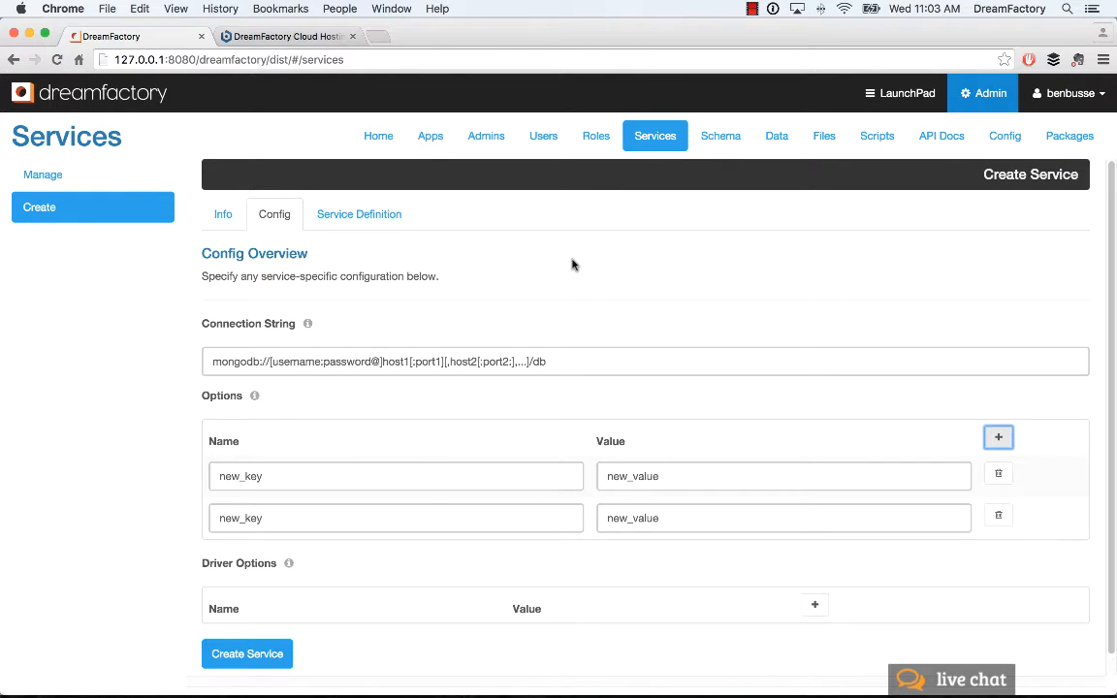
Open API Docs and scroll down to the mongodb service's operations.
{"action": "left_click", "coordinate": [940, 136]}
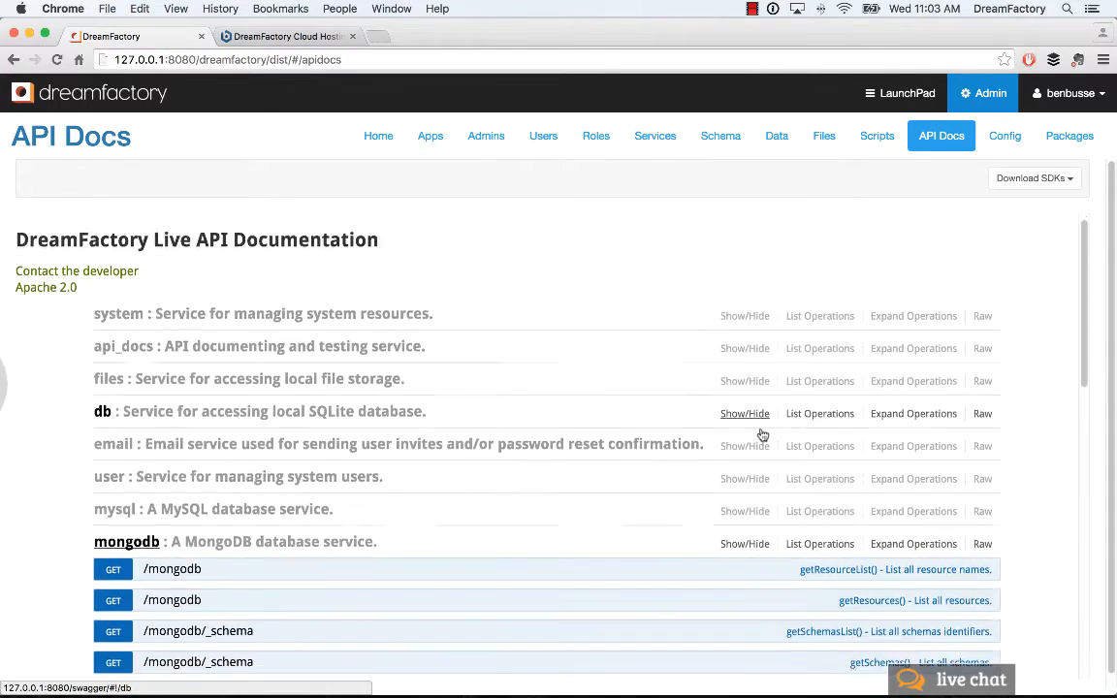
{"action": "scroll", "scroll_direction": "down", "scroll_amount": 3}
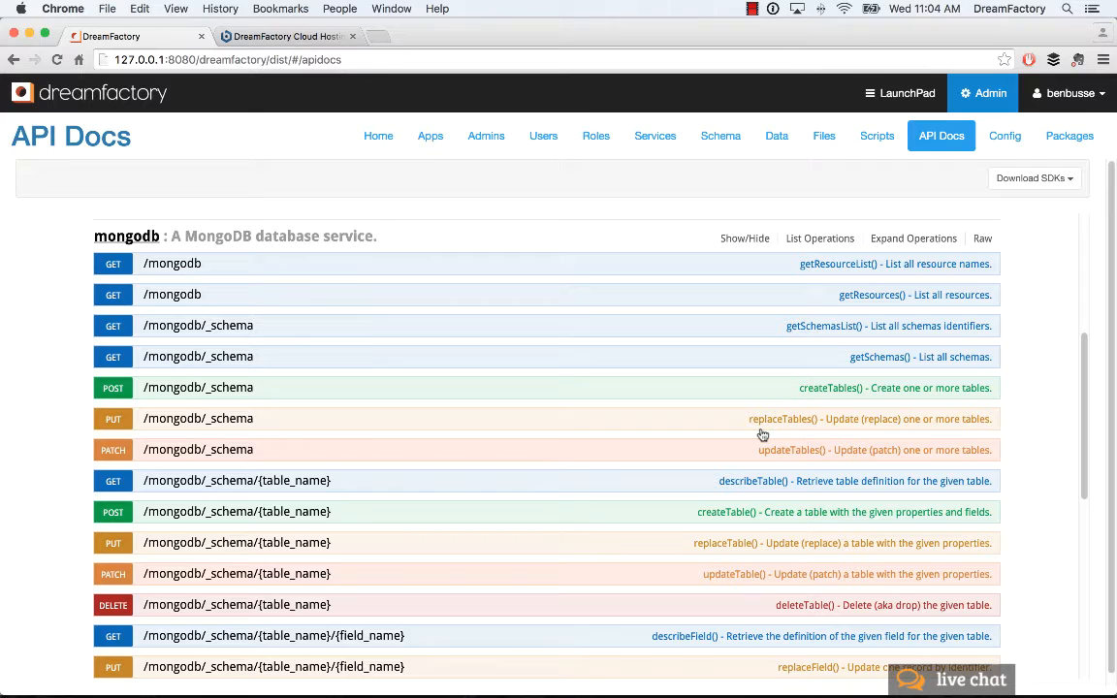
Expand POST /mongodb/_schema (createTables) and copy the JSON from contacts_table.json.
{"action": "left_click", "coordinate": [198, 357]}
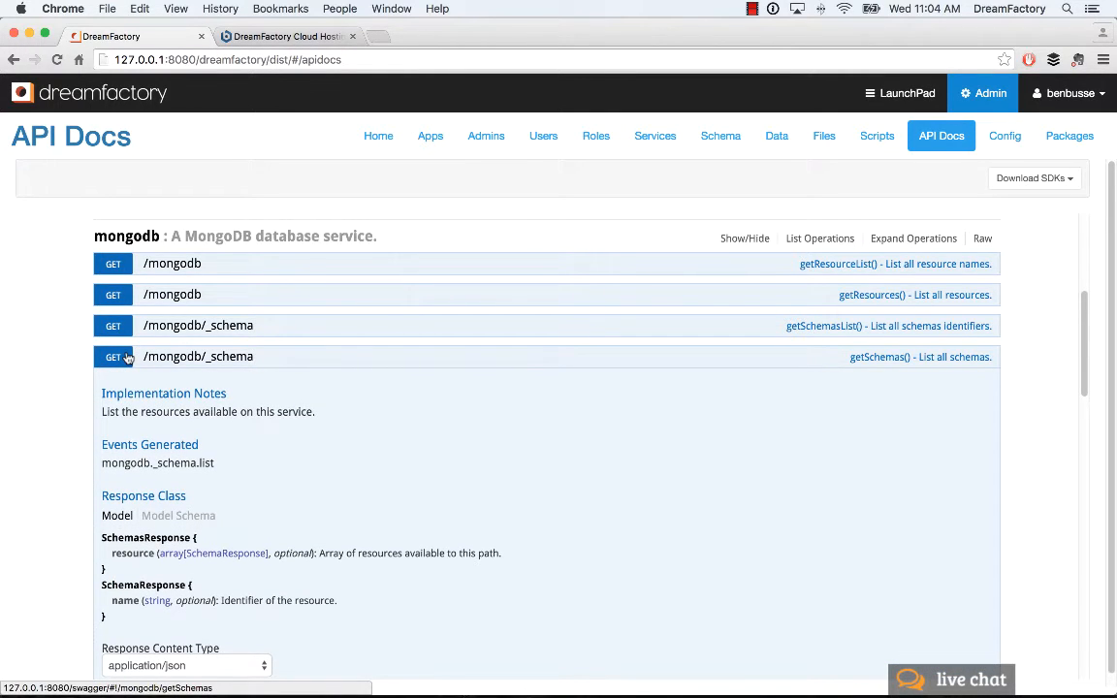
{"action": "scroll", "scroll_direction": "down", "scroll_amount": 3}
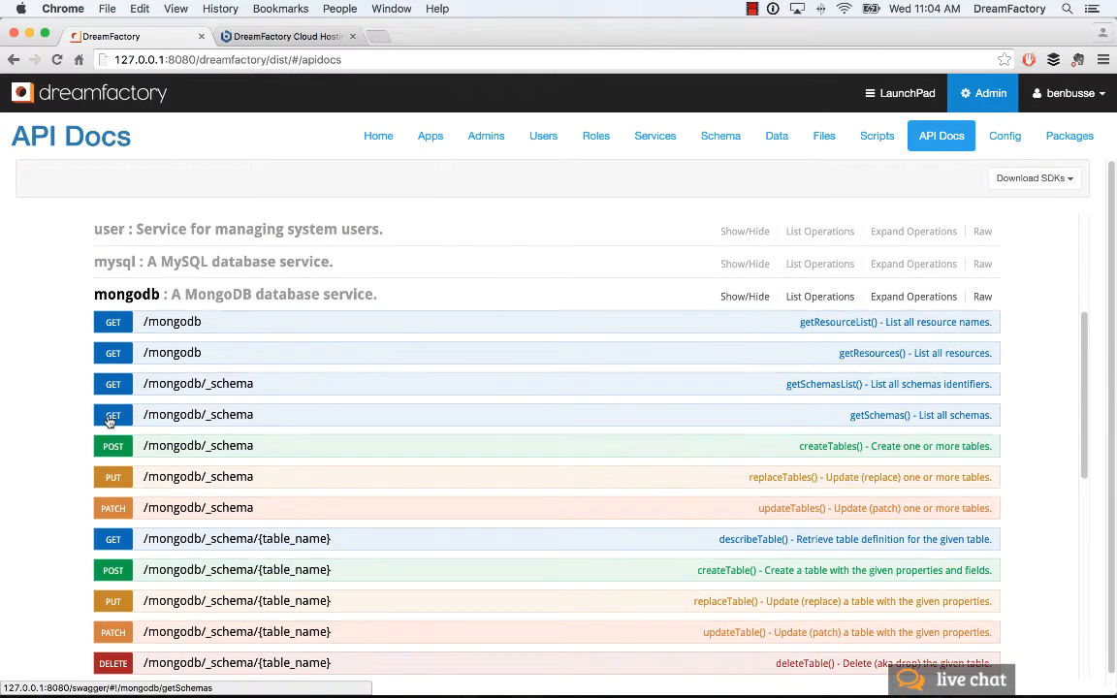
{"action": "scroll", "scroll_direction": "down", "scroll_amount": 3}
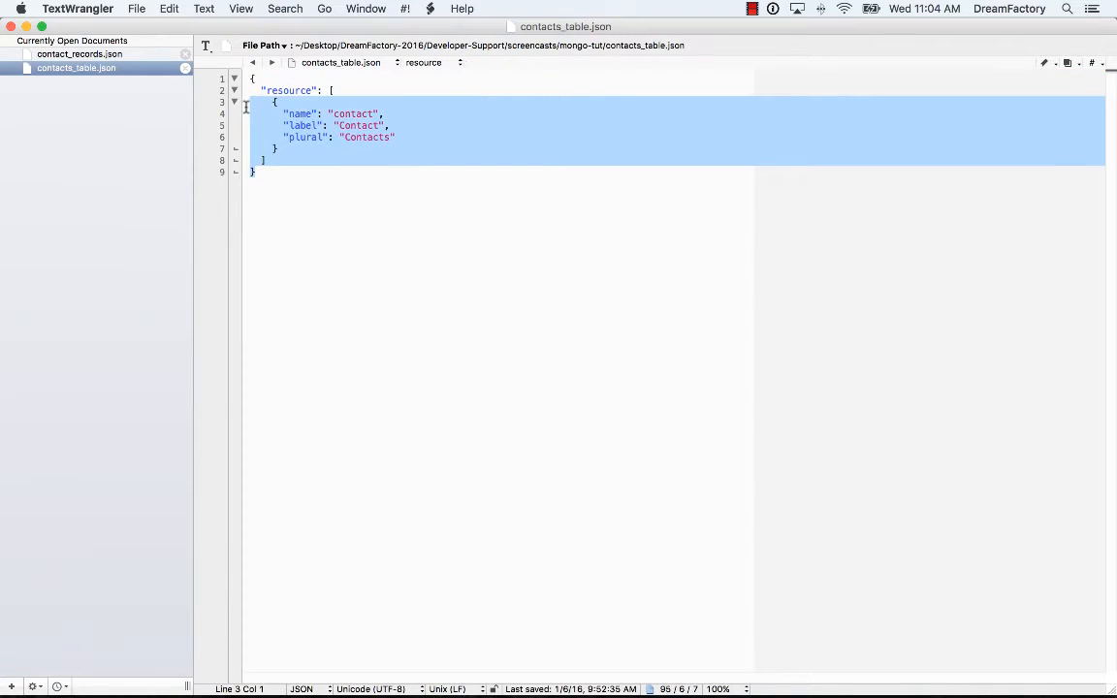
{"action": "left_click", "coordinate": [305, 160]}
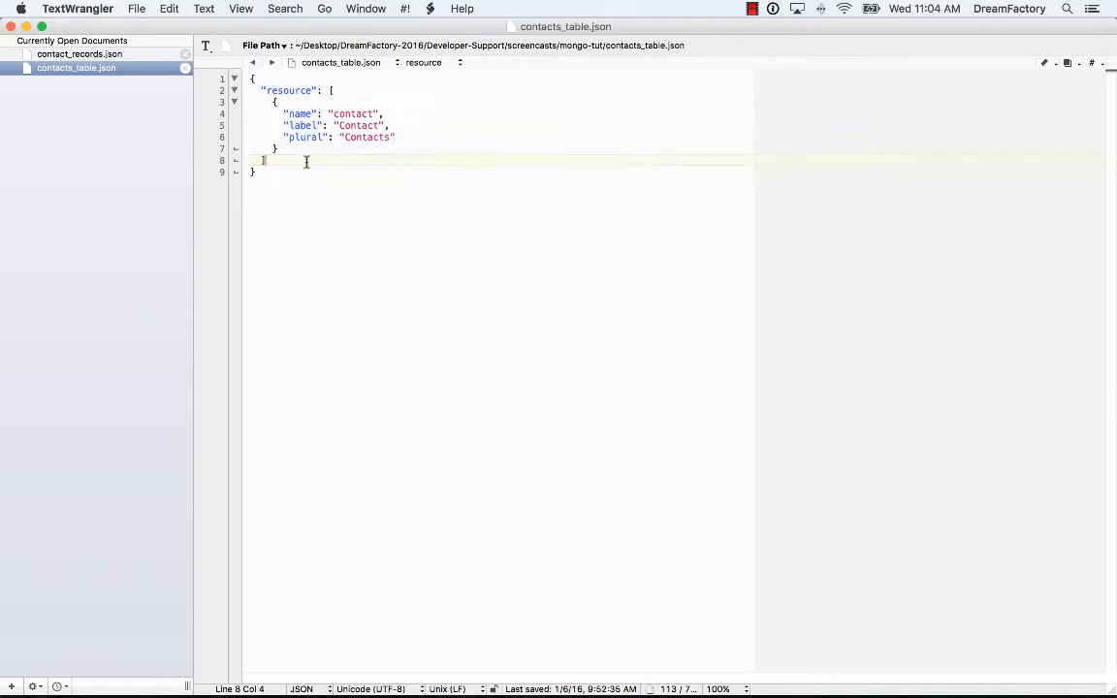
{"action": "key", "text": "cmd+a"}
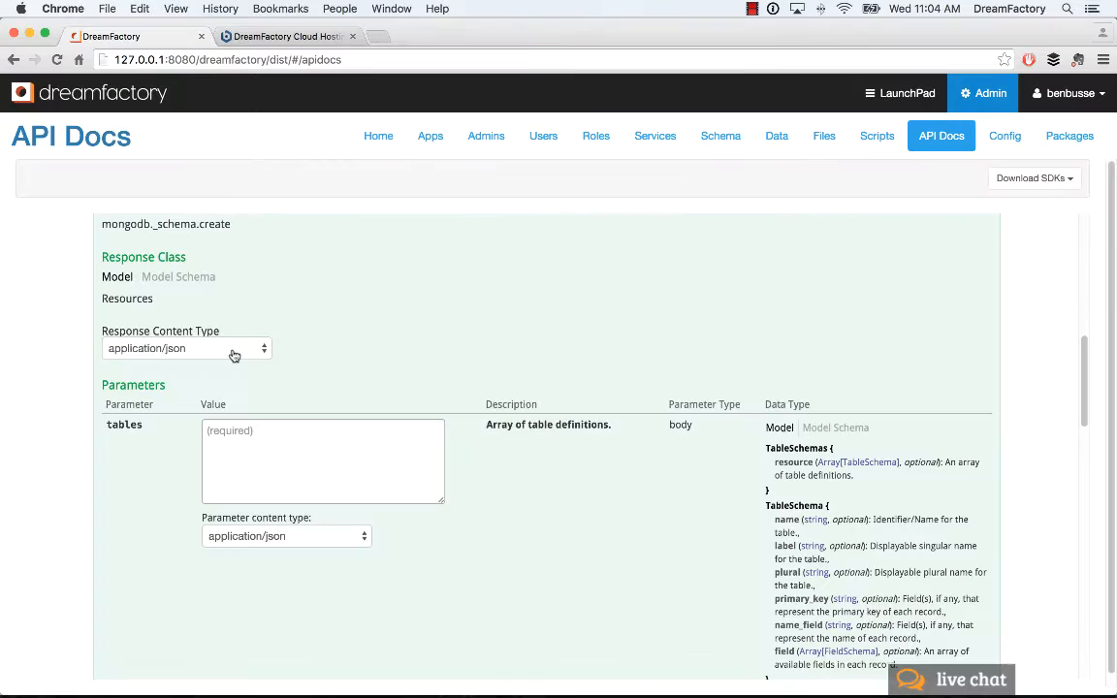
Paste the contact table JSON into tables and run createTables, getting a 200 response.
{"action": "left_click", "coordinate": [323, 461]}
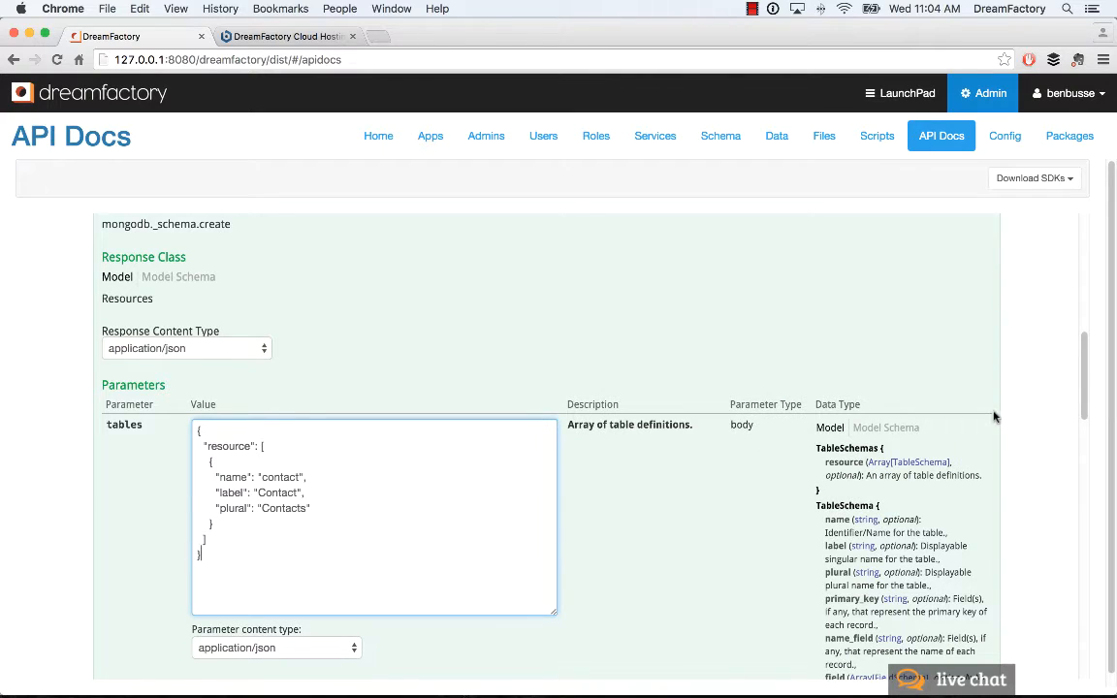
{"action": "scroll", "scroll_direction": "down", "scroll_amount": 3}
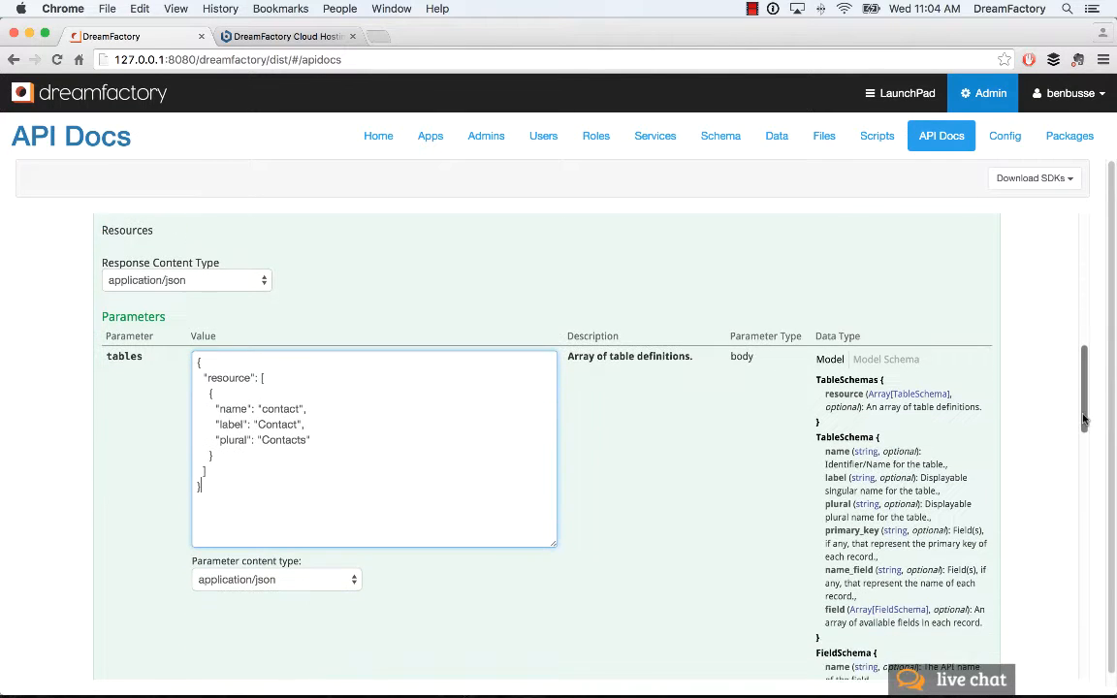
{"action": "scroll", "scroll_direction": "down", "scroll_amount": 3}
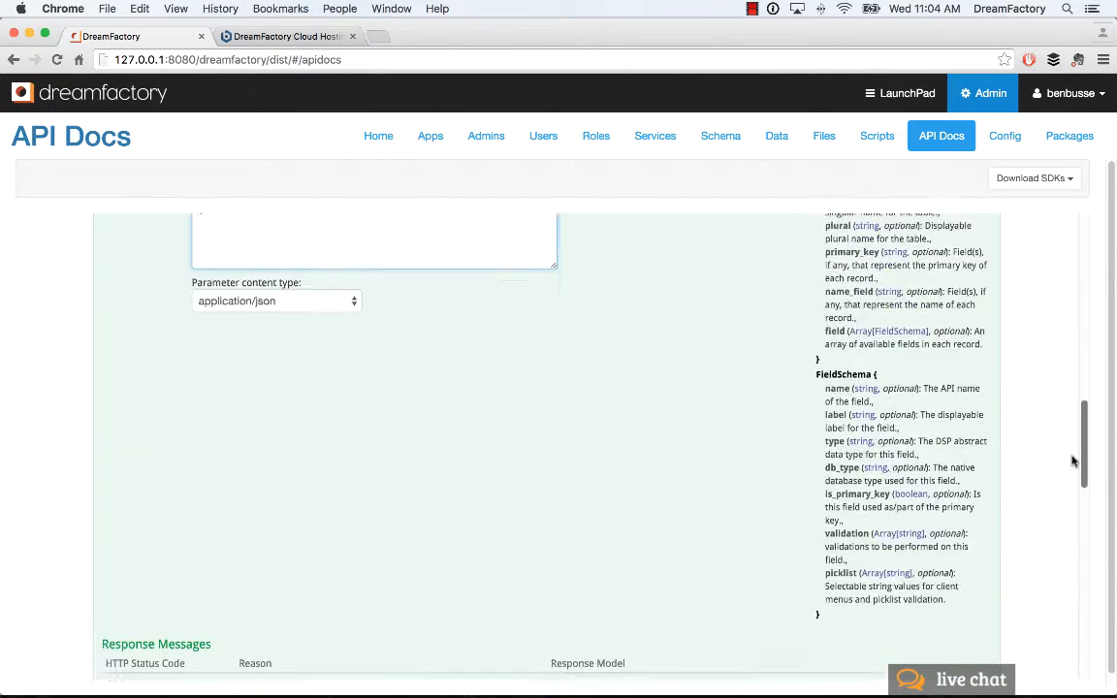
{"action": "scroll", "scroll_direction": "down", "scroll_amount": 3}
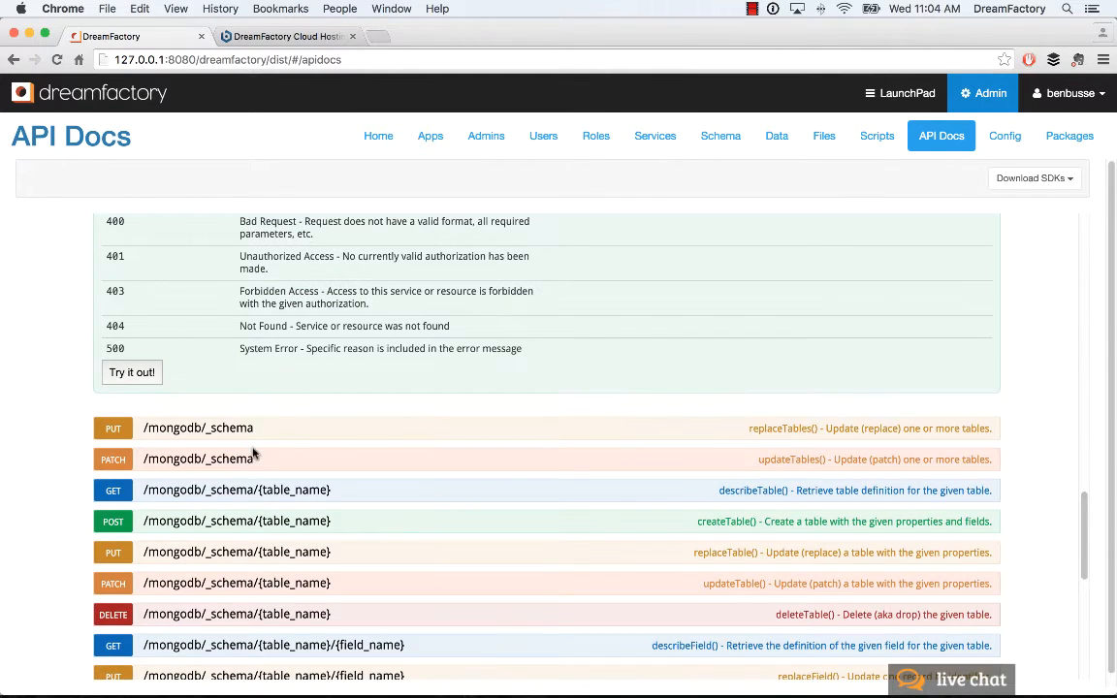
{"action": "left_click", "coordinate": [131, 371]}
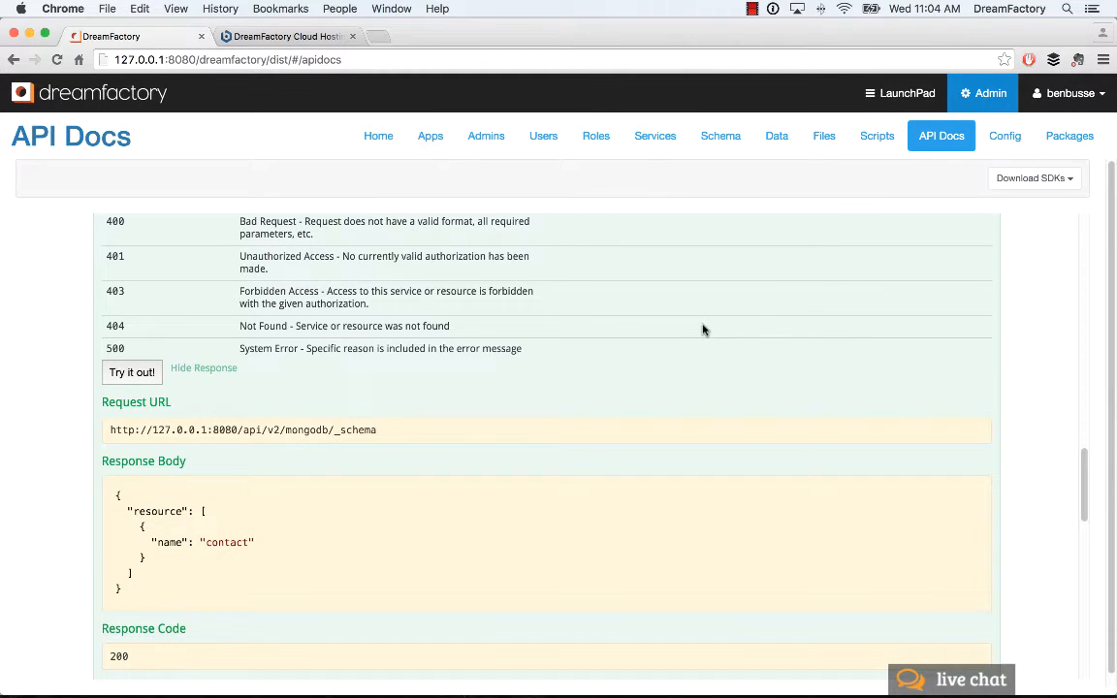
{"action": "scroll", "scroll_direction": "down", "scroll_amount": 3}
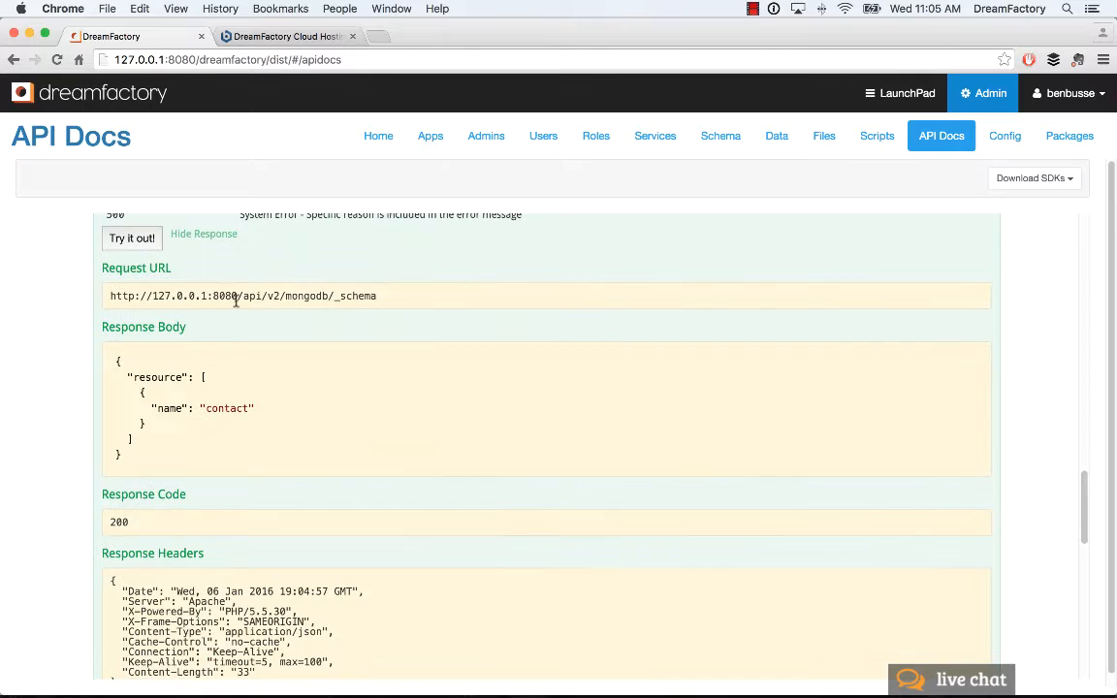
{"action": "mouse_move", "coordinate": [370, 299]}
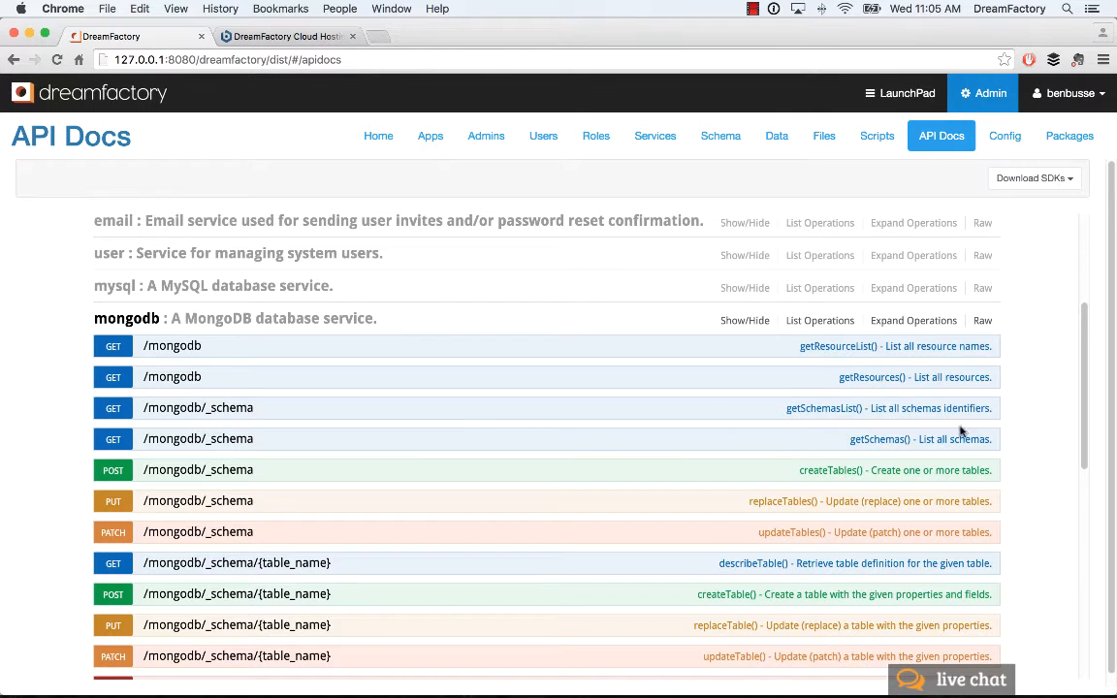
Run GET /mongodb/_table/contact, confirming a 200 response with an empty resource list.
{"action": "scroll", "scroll_direction": "down", "scroll_amount": 3}
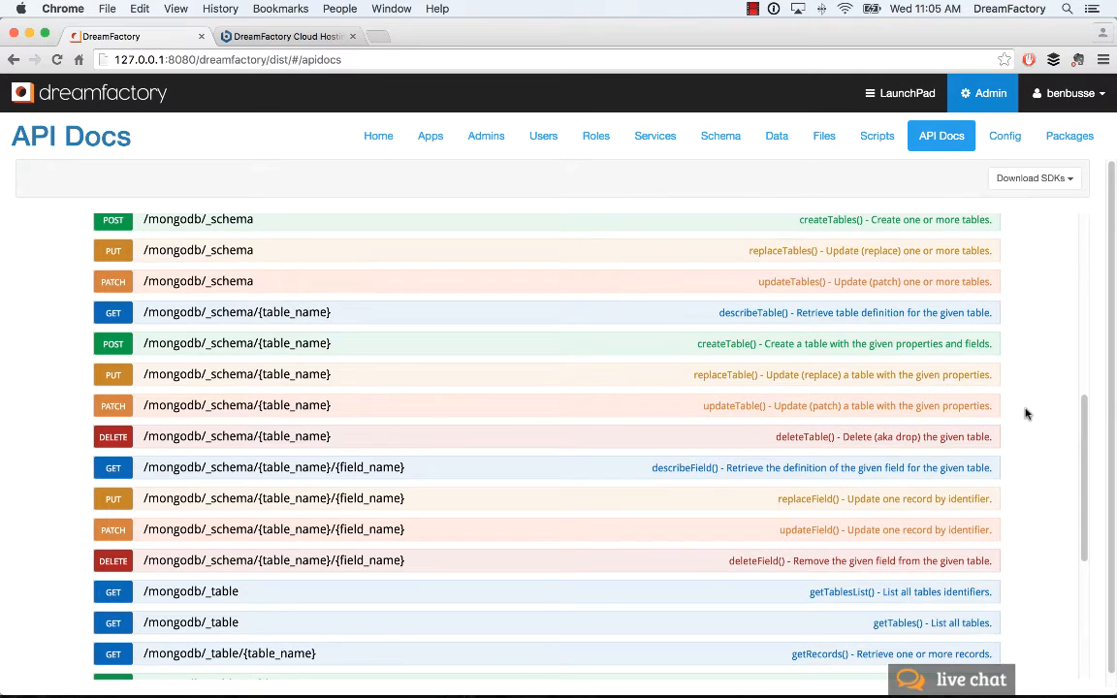
{"action": "scroll", "scroll_direction": "down", "scroll_amount": 3}
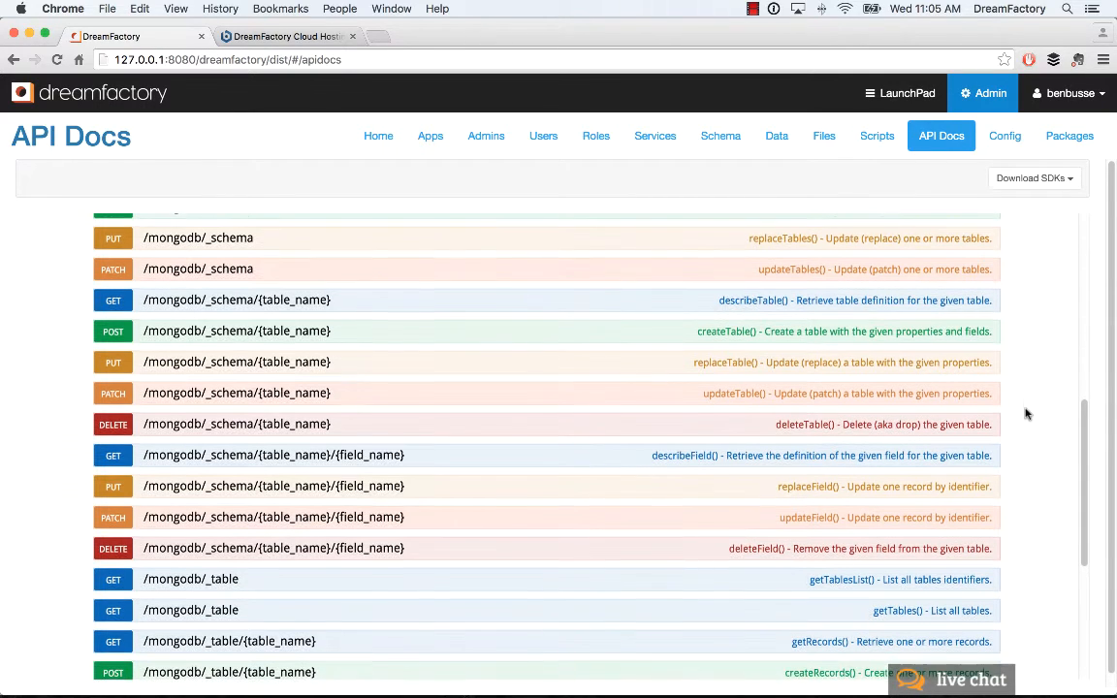
{"action": "scroll", "scroll_direction": "down", "scroll_amount": 3}
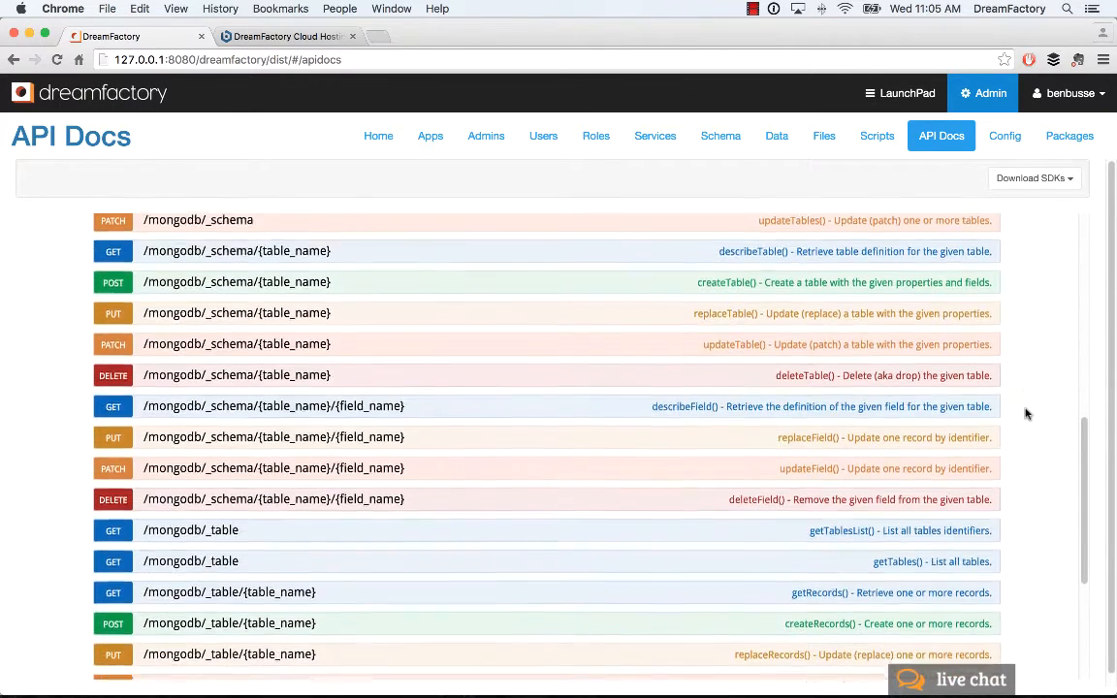
{"action": "scroll", "scroll_direction": "down", "scroll_amount": 3}
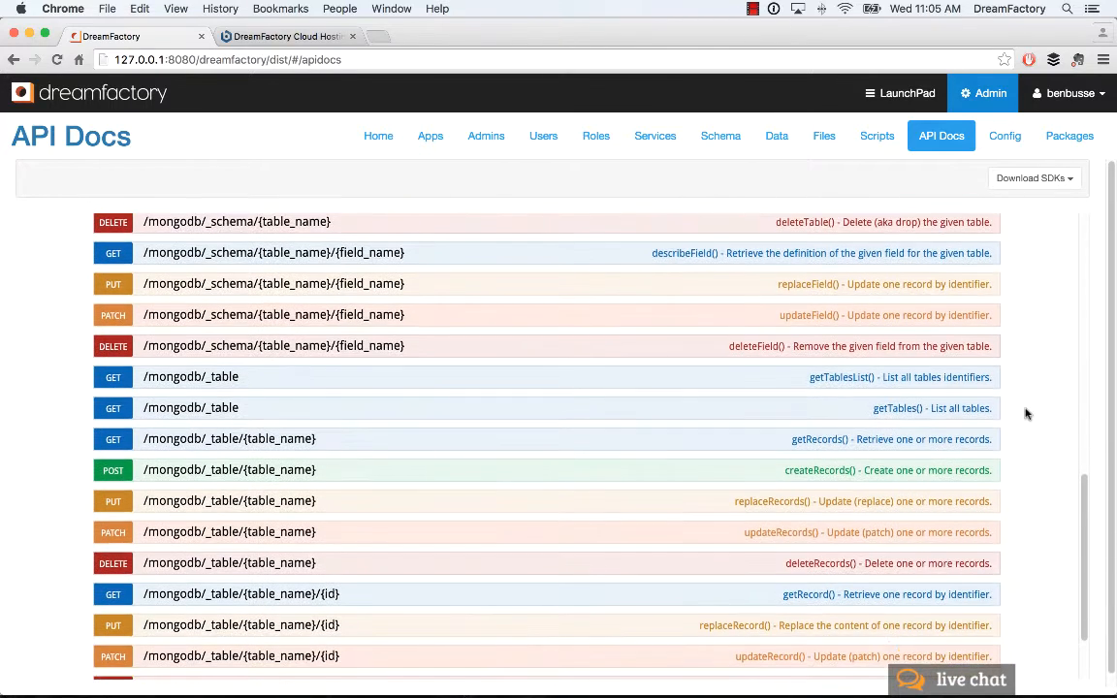
{"action": "scroll", "scroll_direction": "down", "scroll_amount": 3}
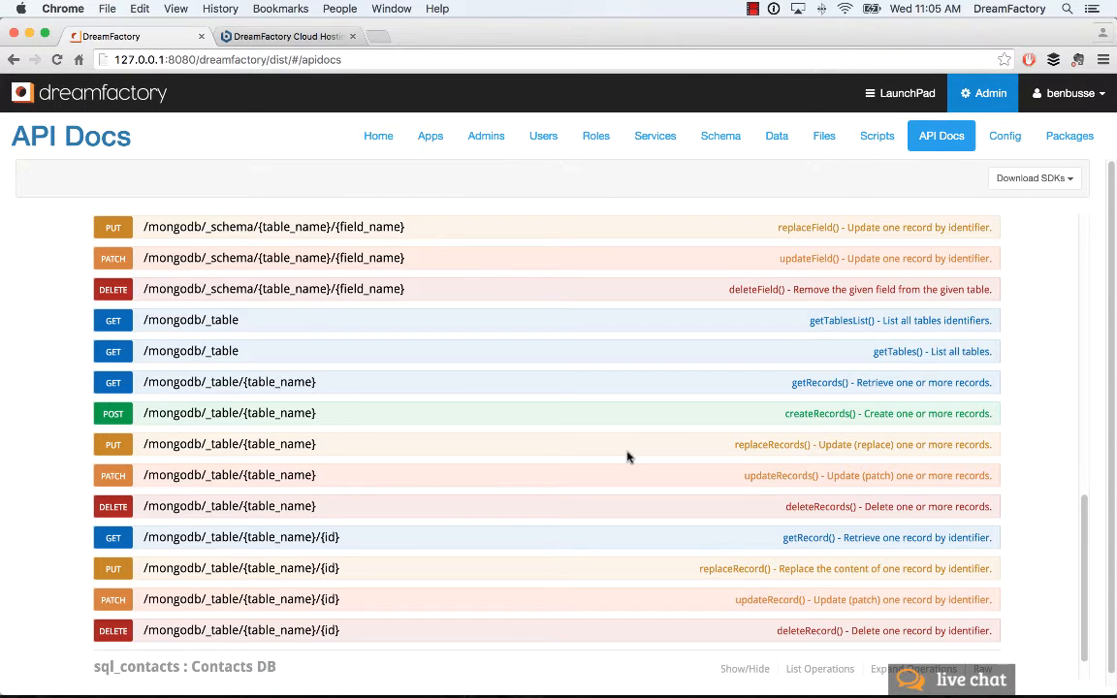
{"action": "mouse_move", "coordinate": [556, 459]}
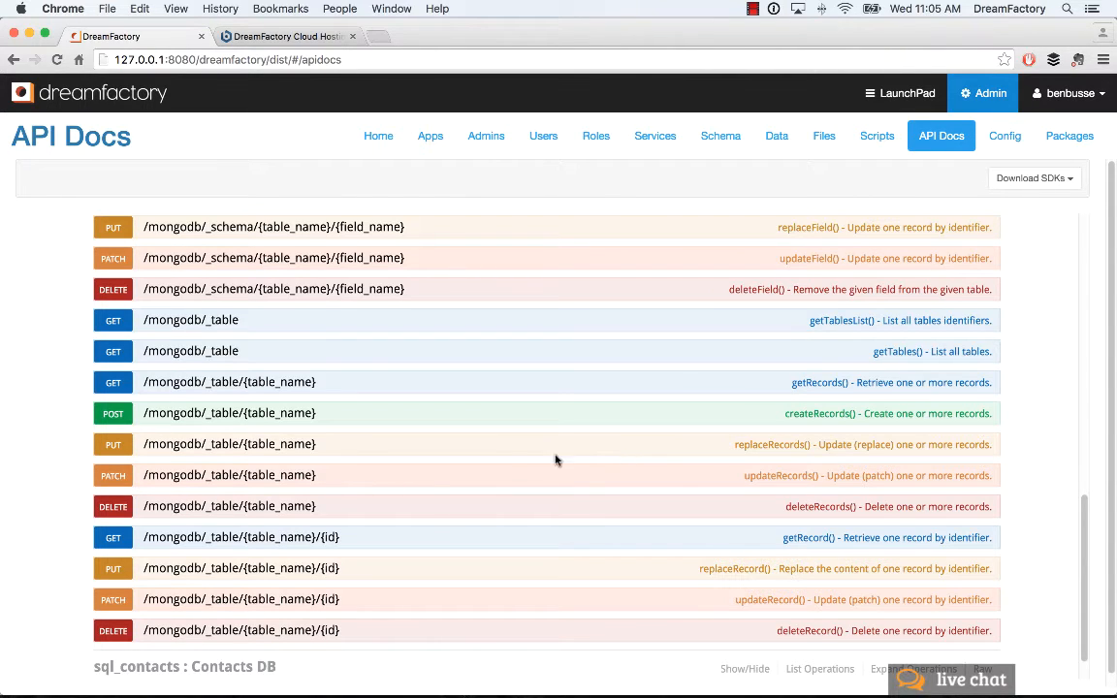
{"action": "scroll", "scroll_direction": "down", "scroll_amount": 3}
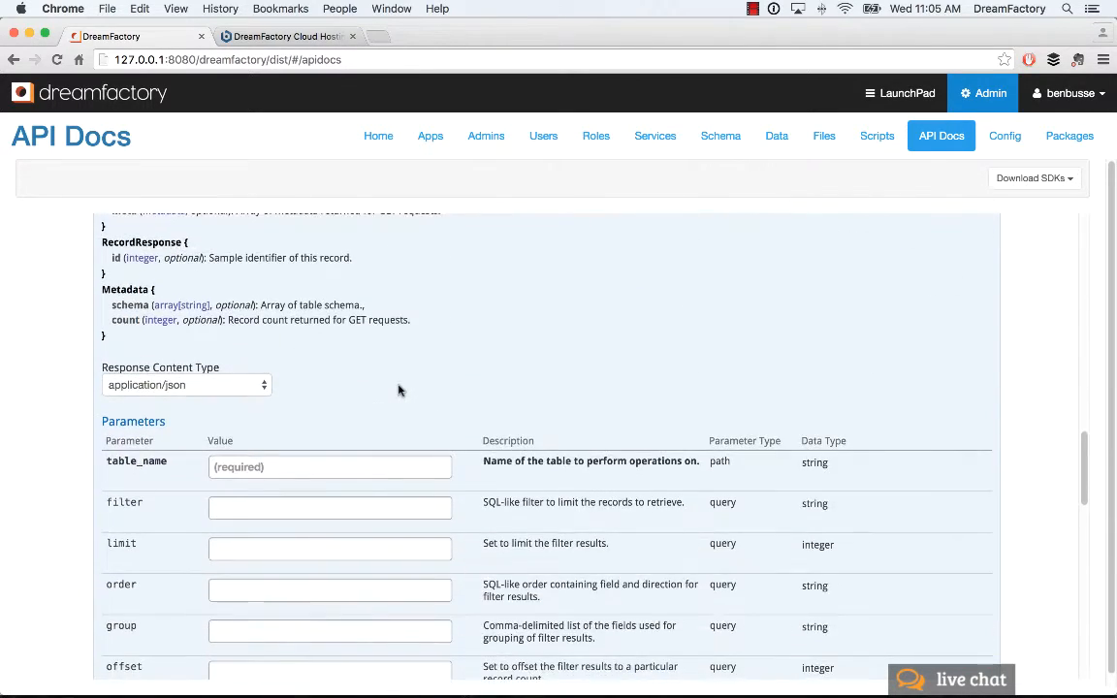
{"action": "type", "text": "conta"}
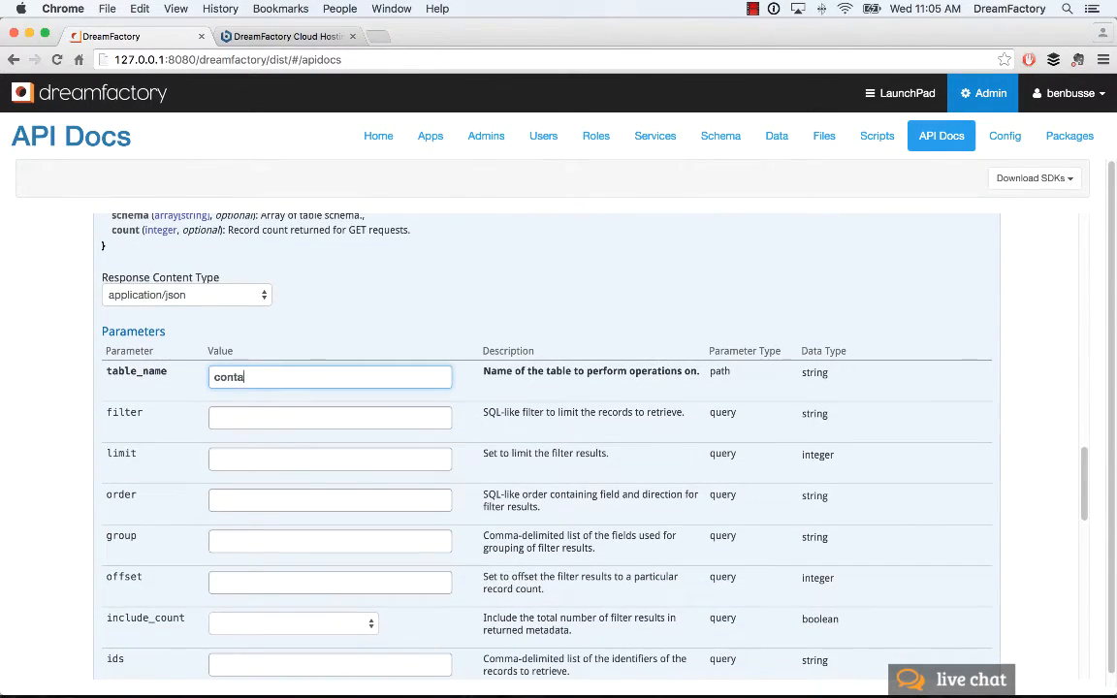
{"action": "scroll", "scroll_direction": "down", "scroll_amount": 3}
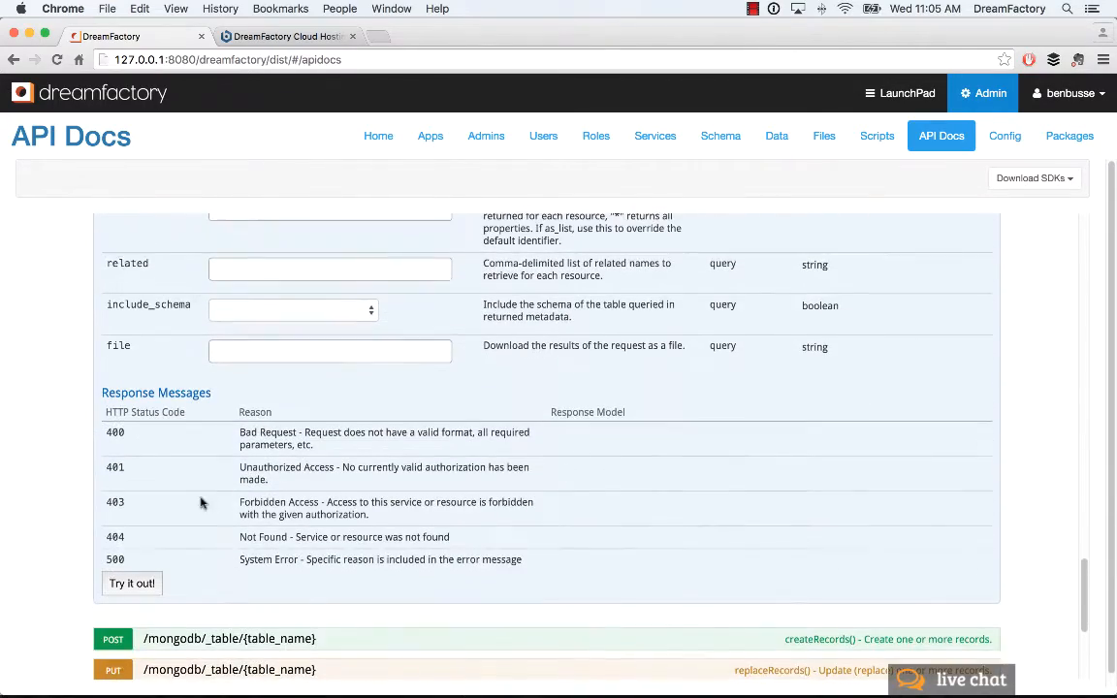
{"action": "left_click", "coordinate": [131, 583]}
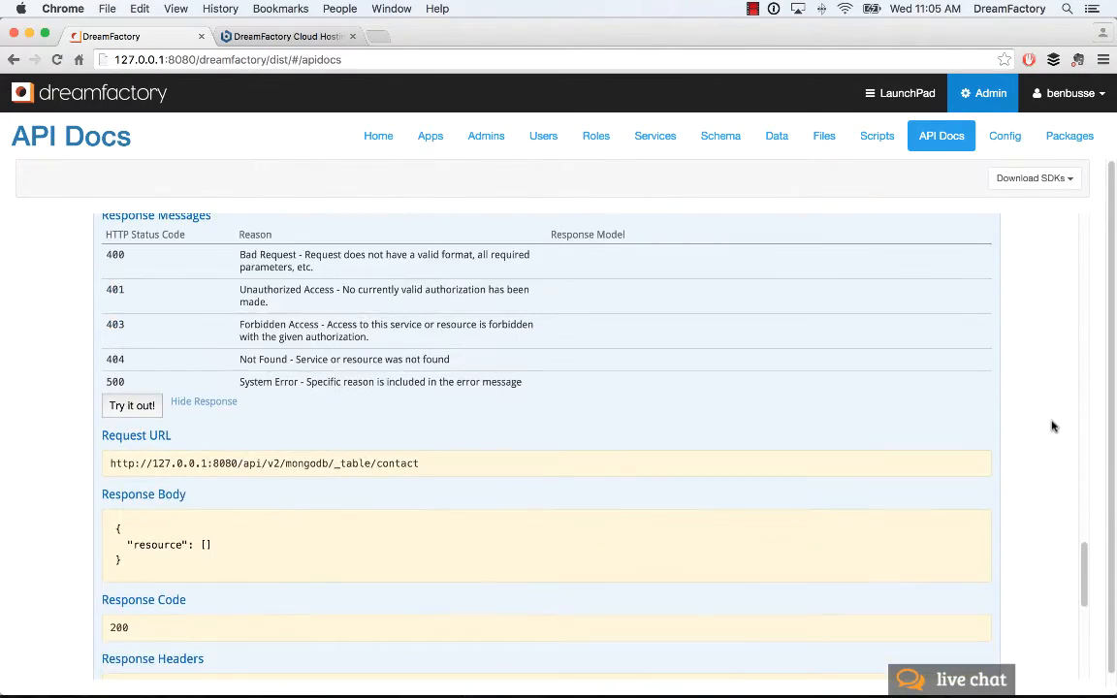
{"action": "scroll", "scroll_direction": "up", "scroll_amount": 3}
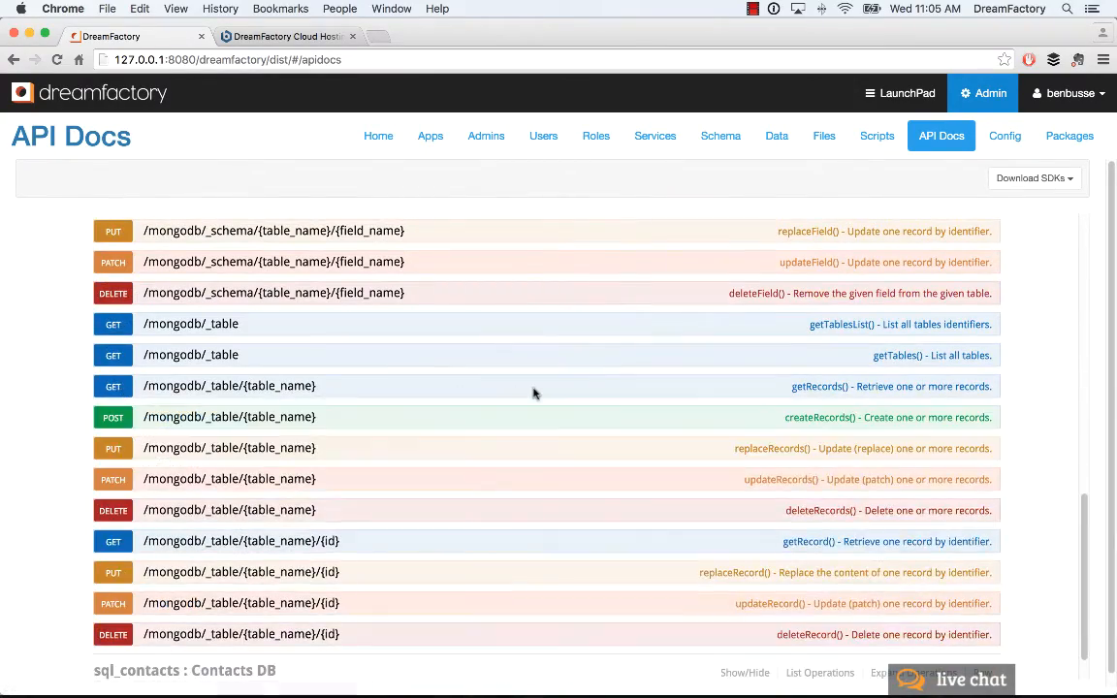
Expand POST /mongodb/_table/{table_name} (createRecords) and enter contact as table_name.
{"action": "scroll", "scroll_direction": "down", "scroll_amount": 3}
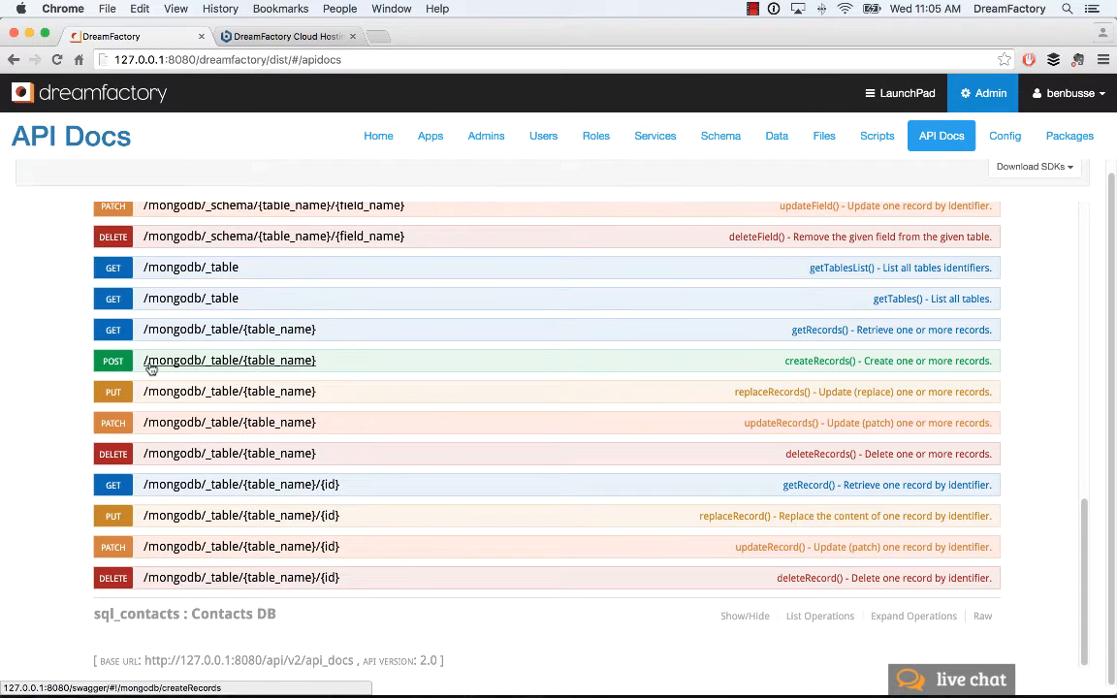
{"action": "mouse_move", "coordinate": [187, 372]}
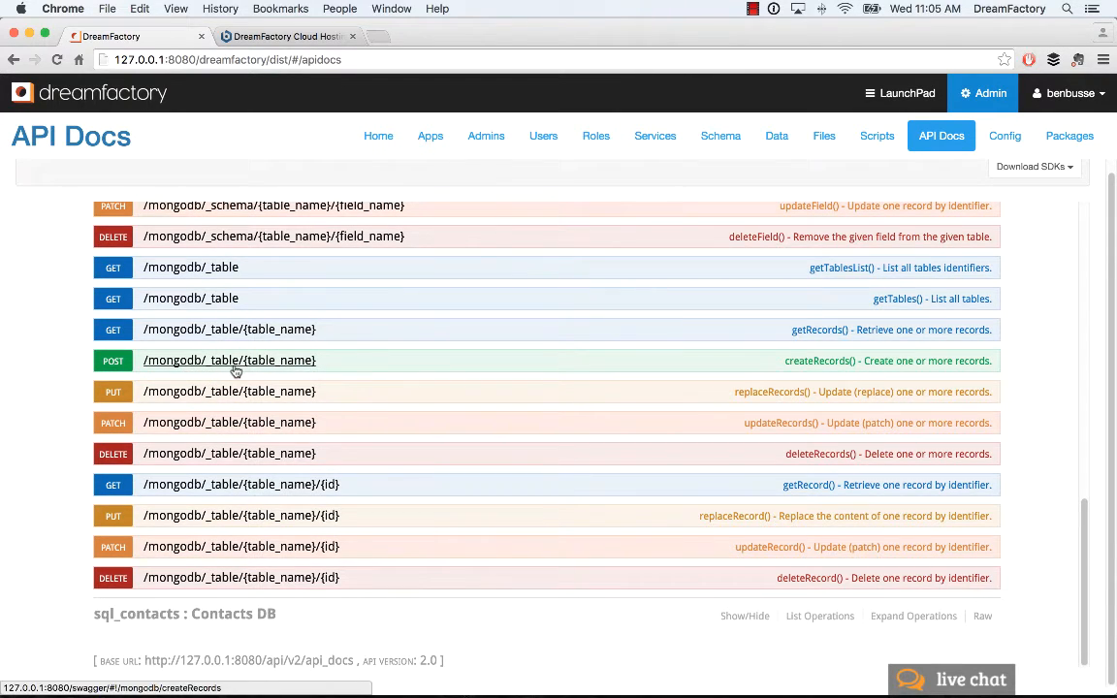
{"action": "left_click", "coordinate": [229, 360]}
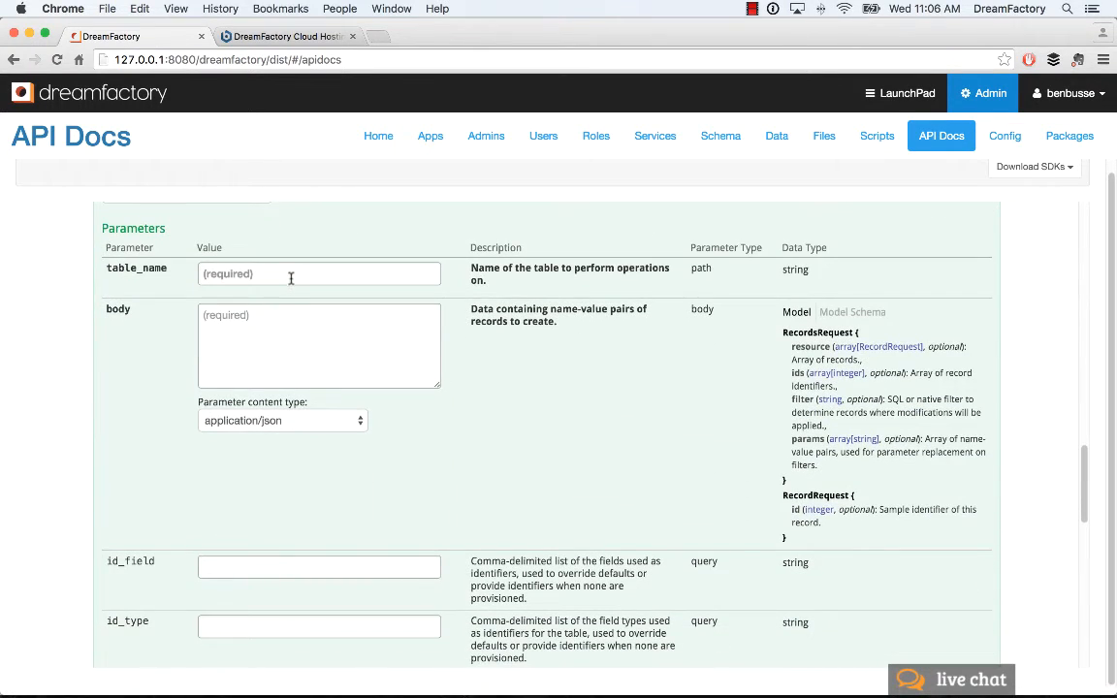
{"action": "type", "text": "contact"}
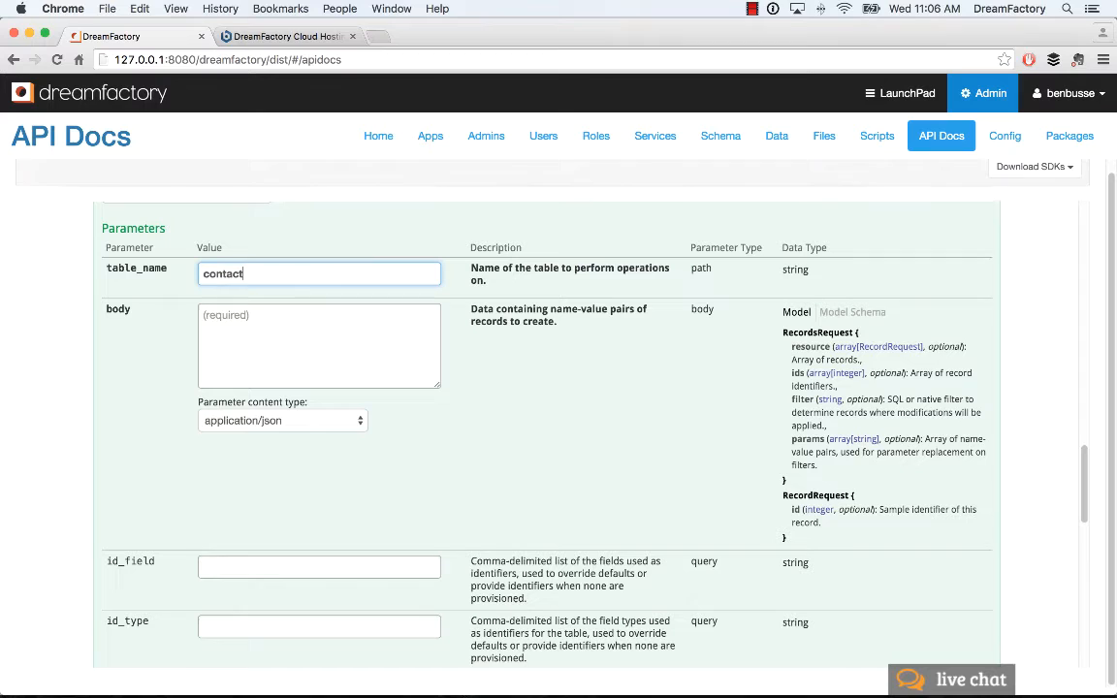
{"action": "left_click", "coordinate": [870, 311]}
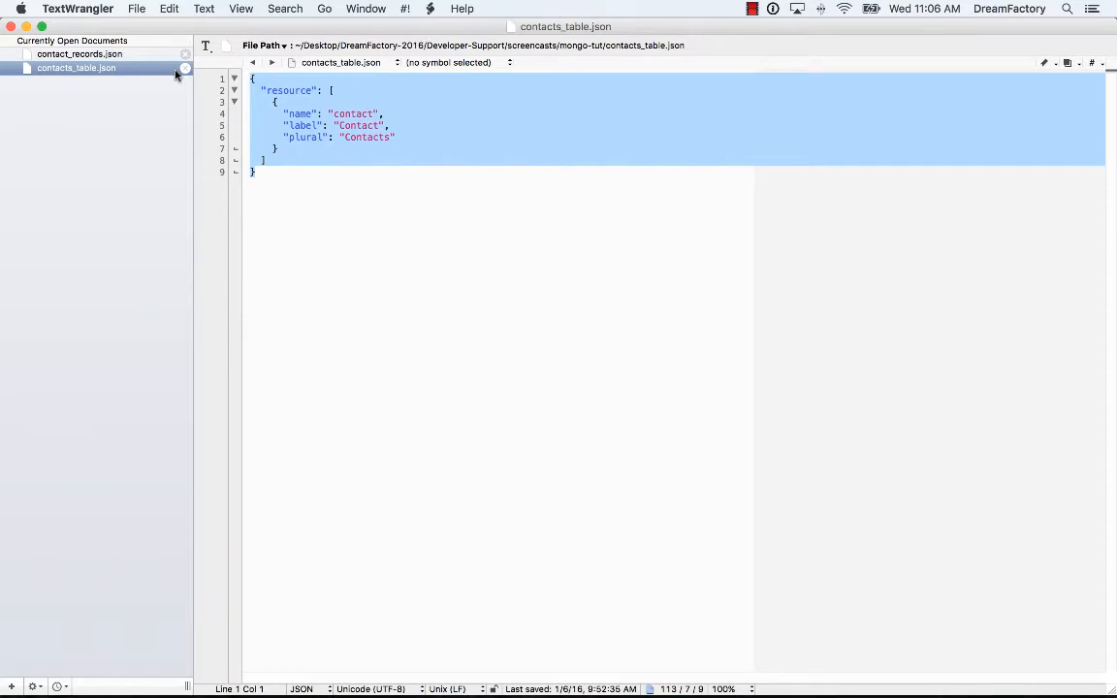
Switch to contact_records.json in TextWrangler, showing the Ben and Sarah records.
{"action": "left_click", "coordinate": [81, 53]}
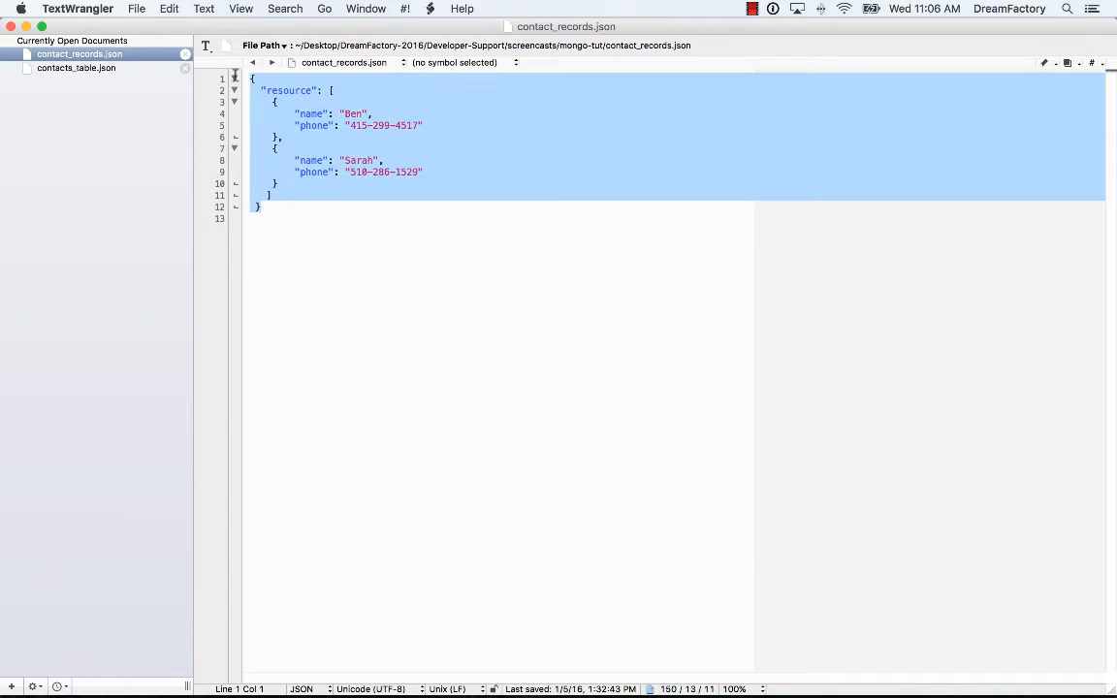
{"action": "mouse_move", "coordinate": [436, 241]}
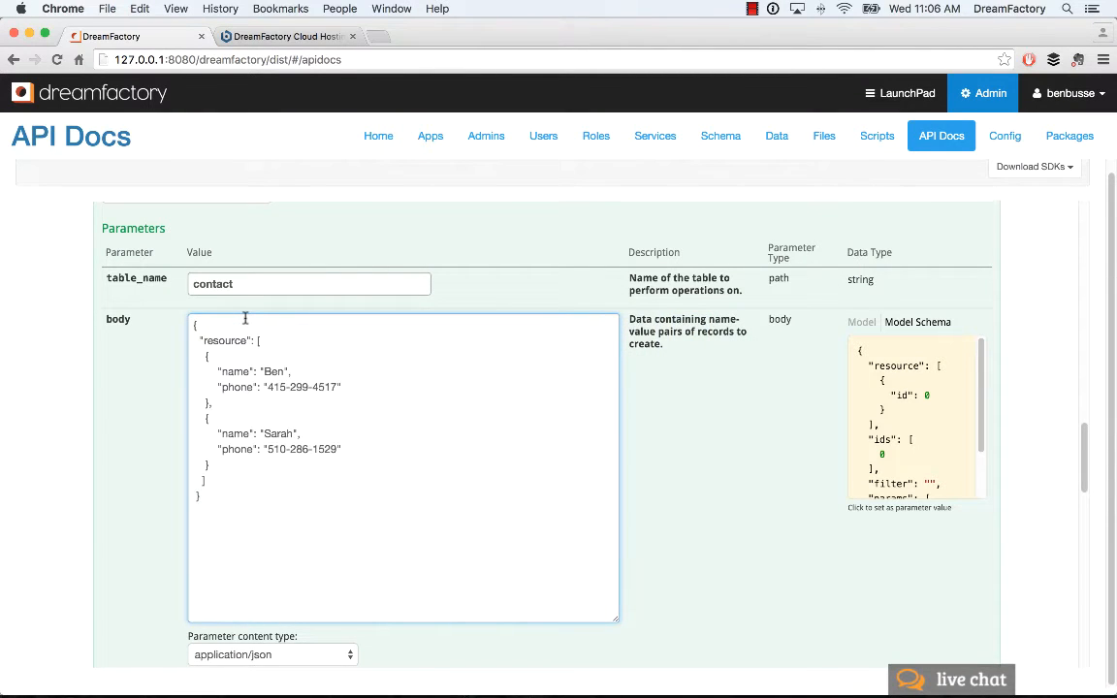
{"action": "mouse_move", "coordinate": [669, 475]}
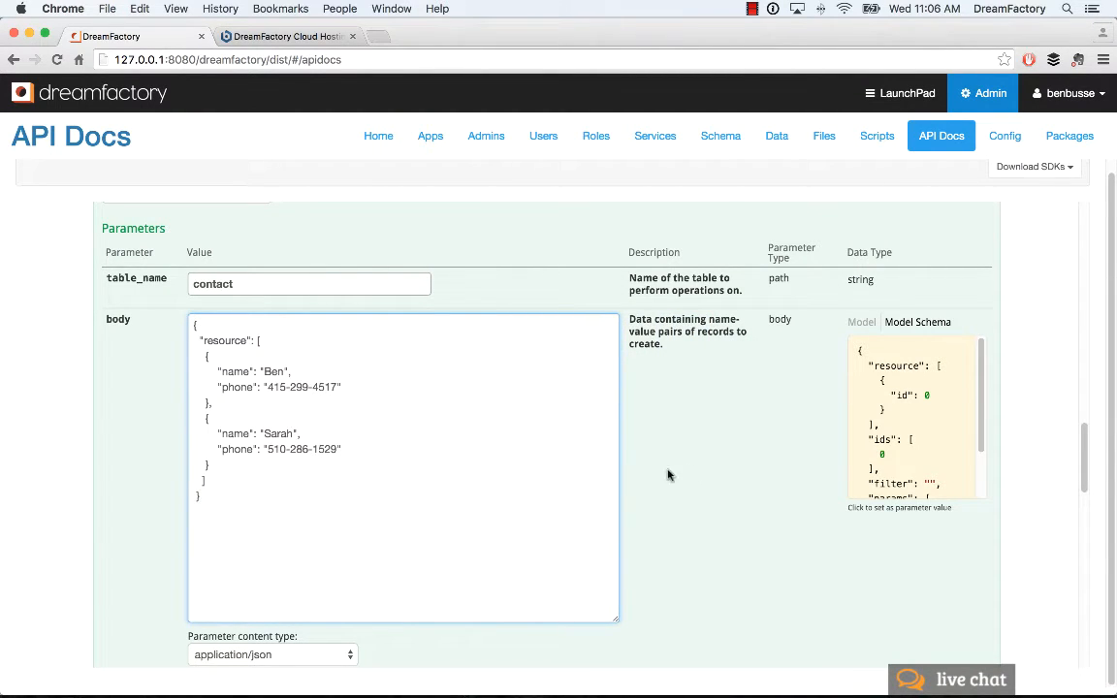
Run createRecords on contact, receiving a 200 response with two new record IDs.
{"action": "scroll", "scroll_direction": "down", "scroll_amount": 3}
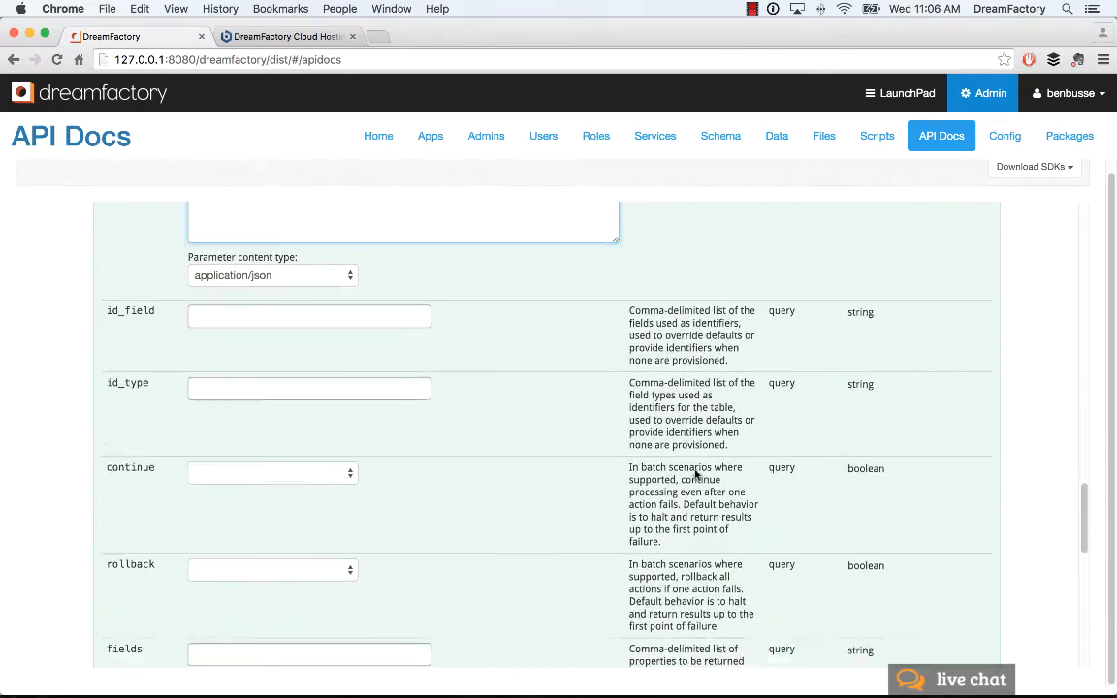
{"action": "scroll", "scroll_direction": "down", "scroll_amount": 3}
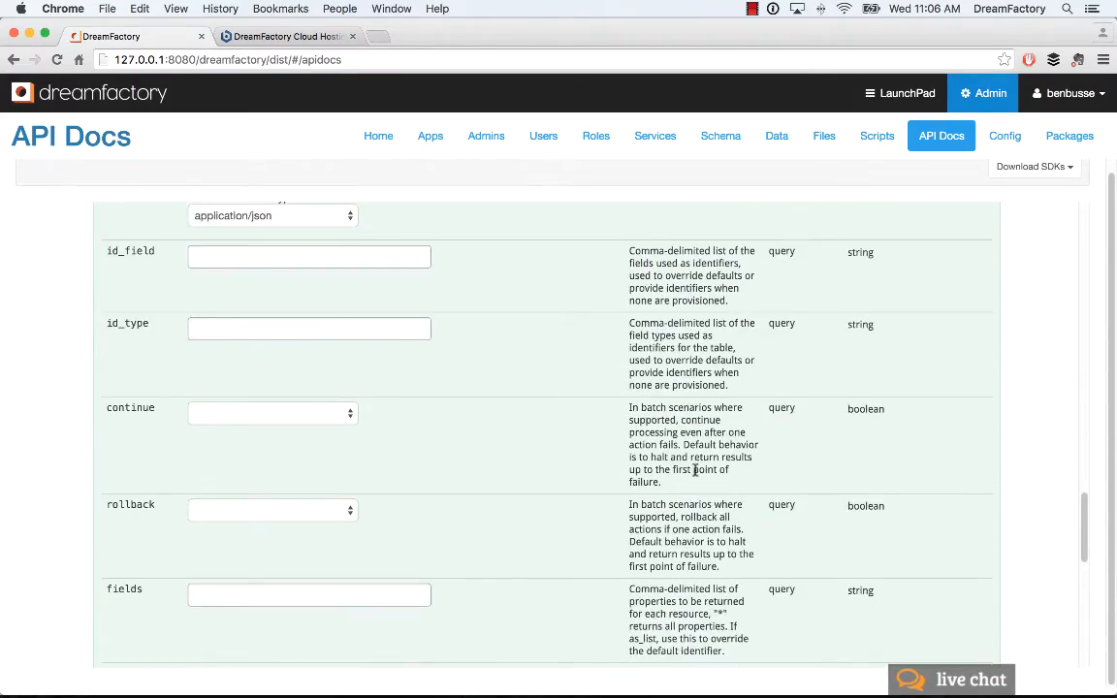
{"action": "scroll", "scroll_direction": "down", "scroll_amount": 3}
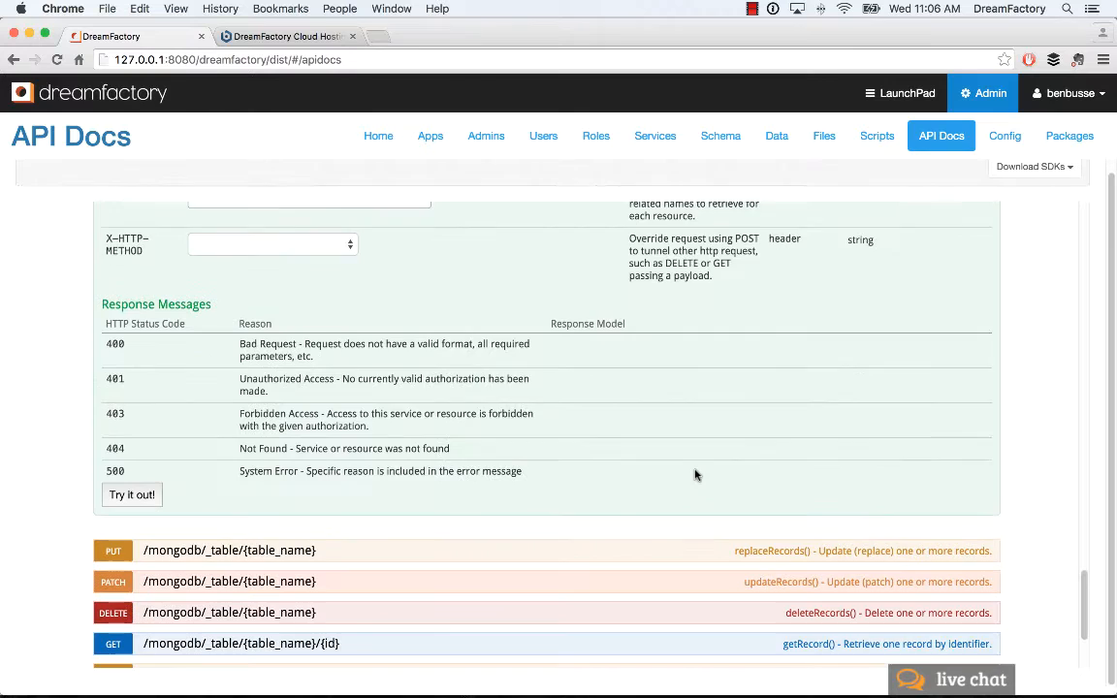
{"action": "scroll", "scroll_direction": "down", "scroll_amount": 3}
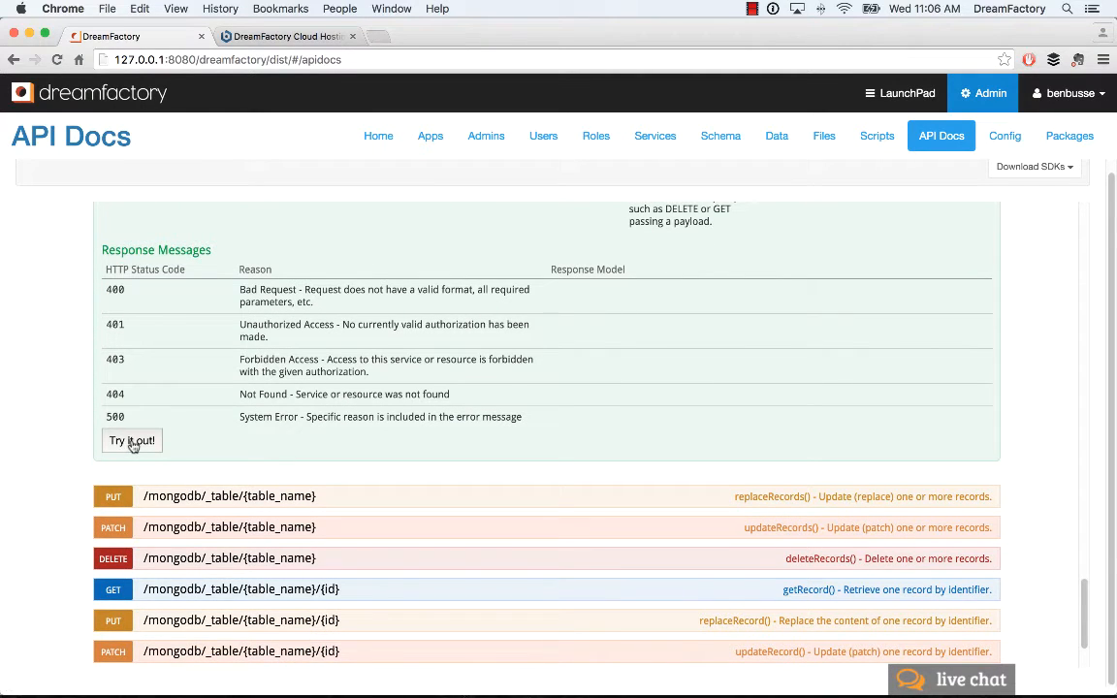
{"action": "left_click", "coordinate": [132, 440]}
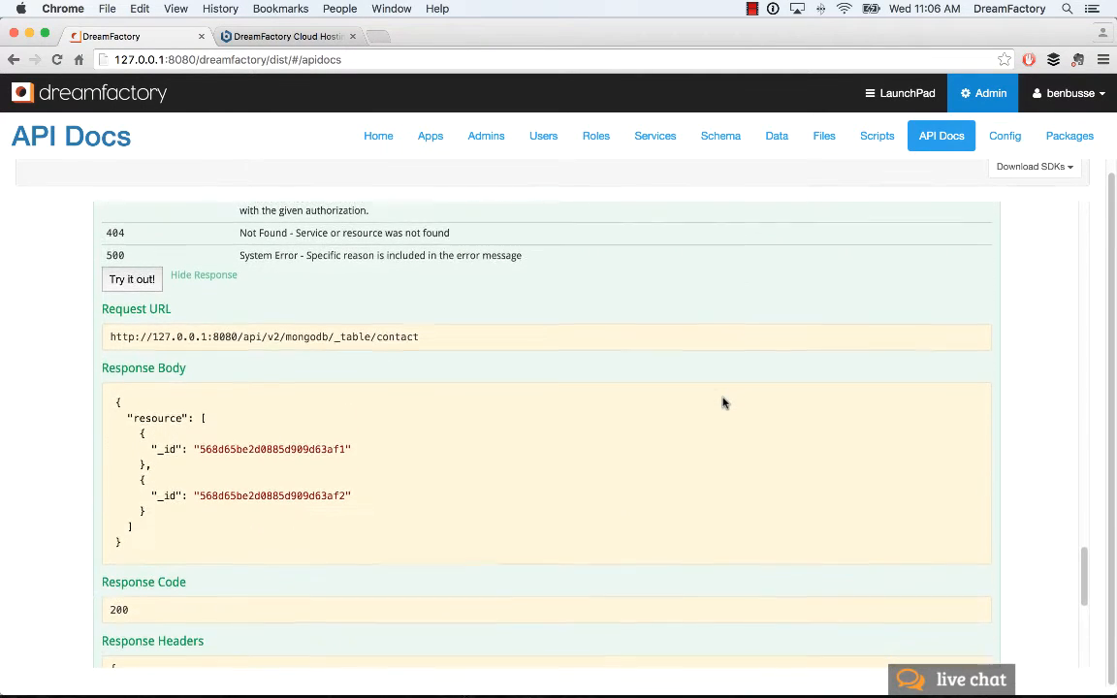
{"action": "mouse_move", "coordinate": [281, 346]}
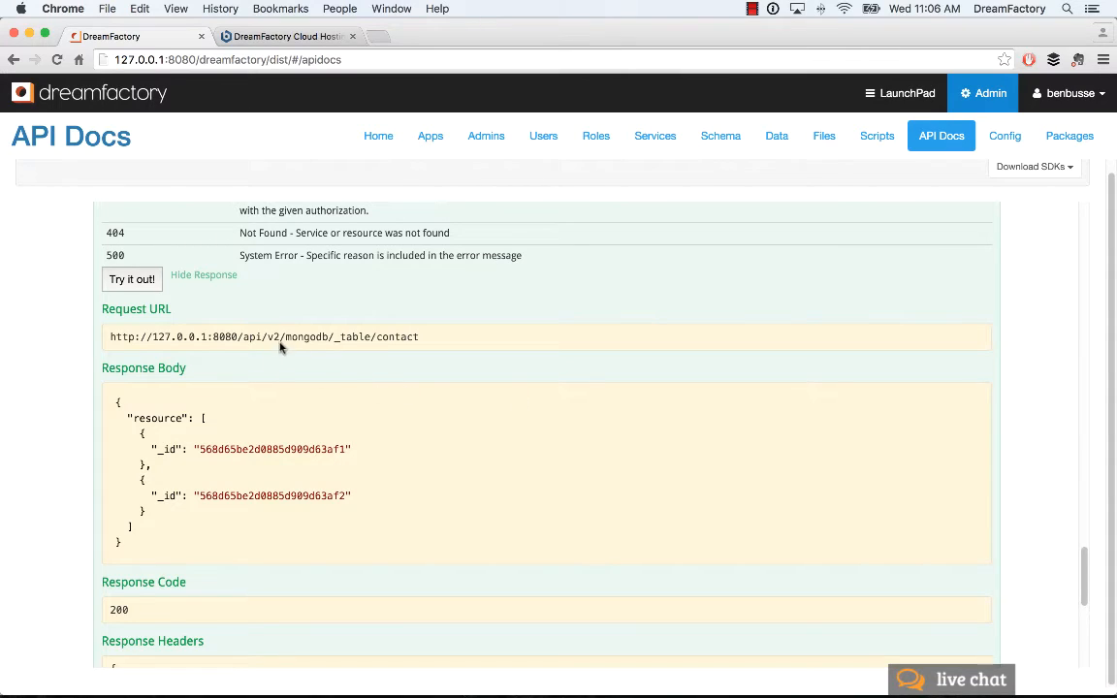
{"action": "mouse_move", "coordinate": [373, 337]}
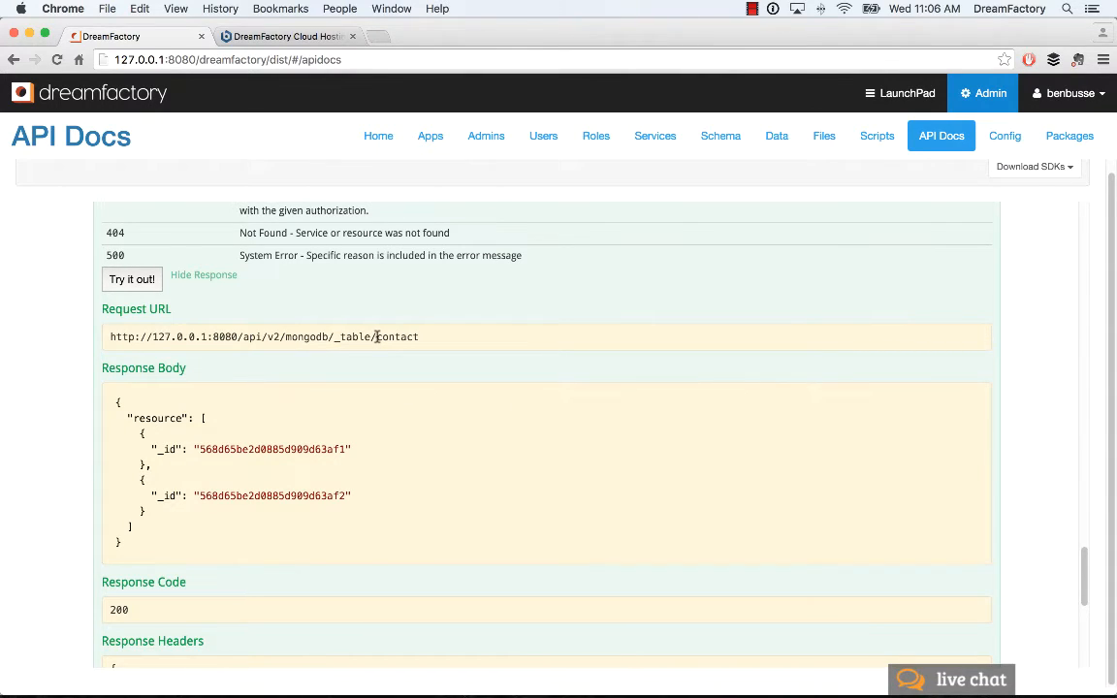
{"action": "mouse_move", "coordinate": [504, 456]}
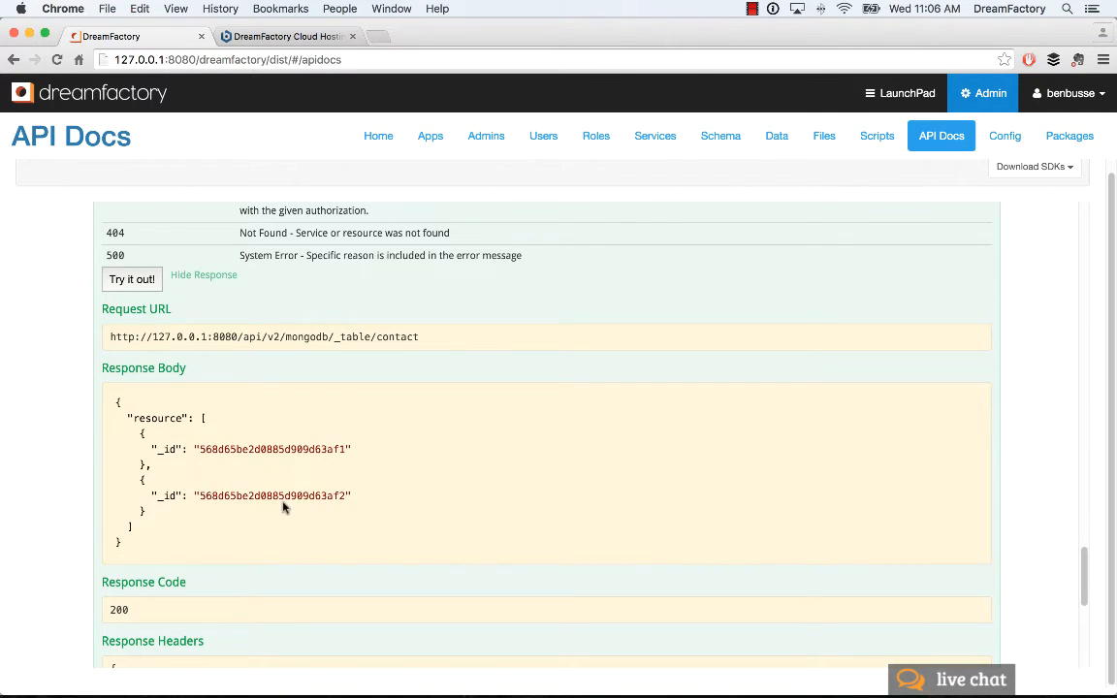
{"action": "mouse_move", "coordinate": [412, 473]}
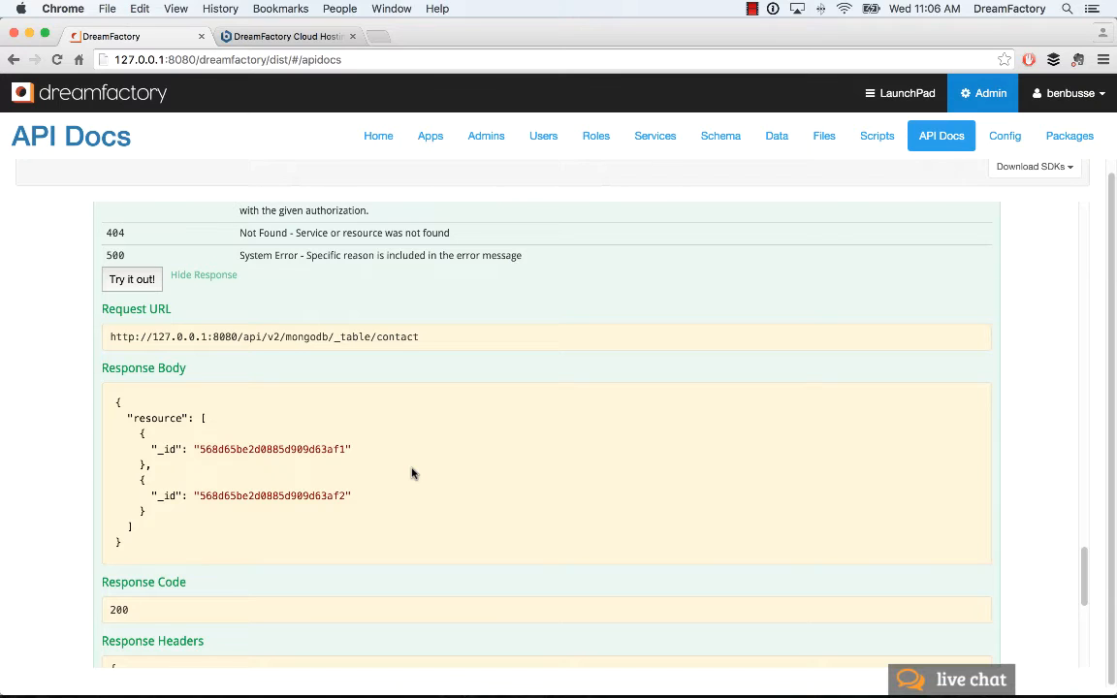
{"action": "scroll", "scroll_direction": "up", "scroll_amount": 3}
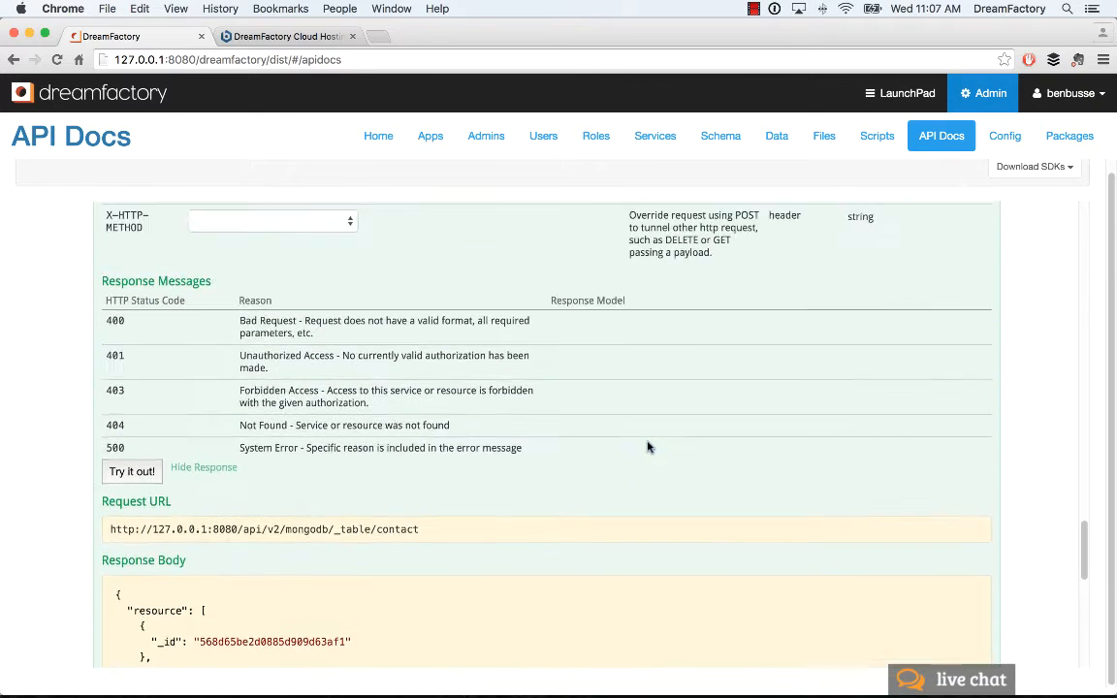
{"action": "scroll", "scroll_direction": "up", "scroll_amount": 3}
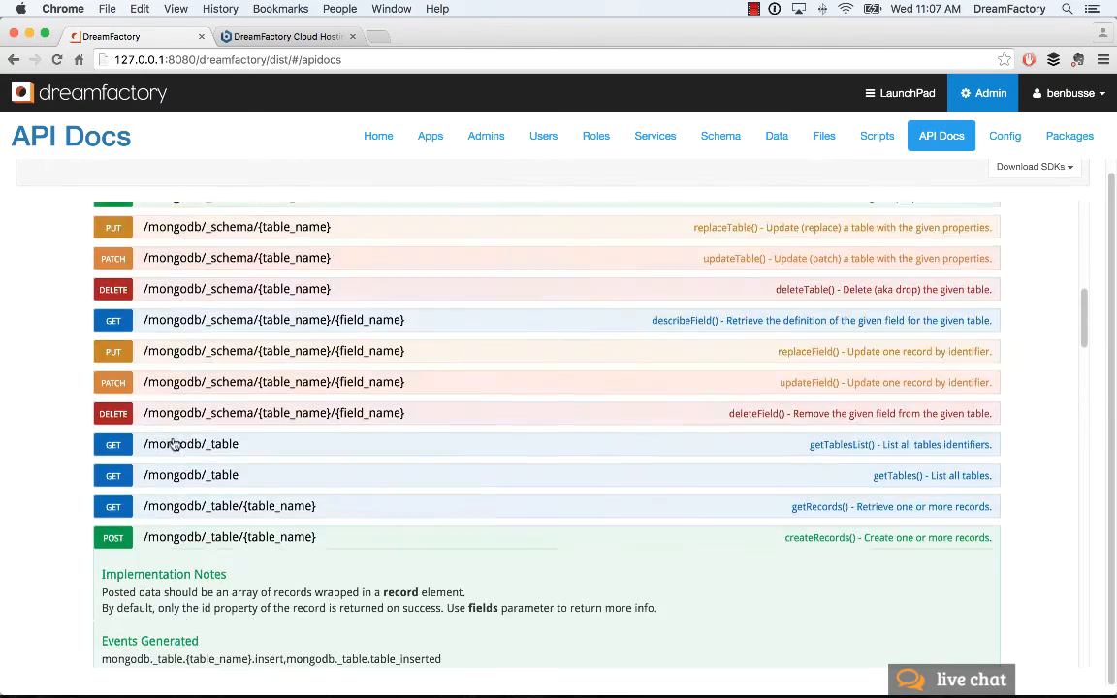
{"action": "scroll", "scroll_direction": "down", "scroll_amount": 3}
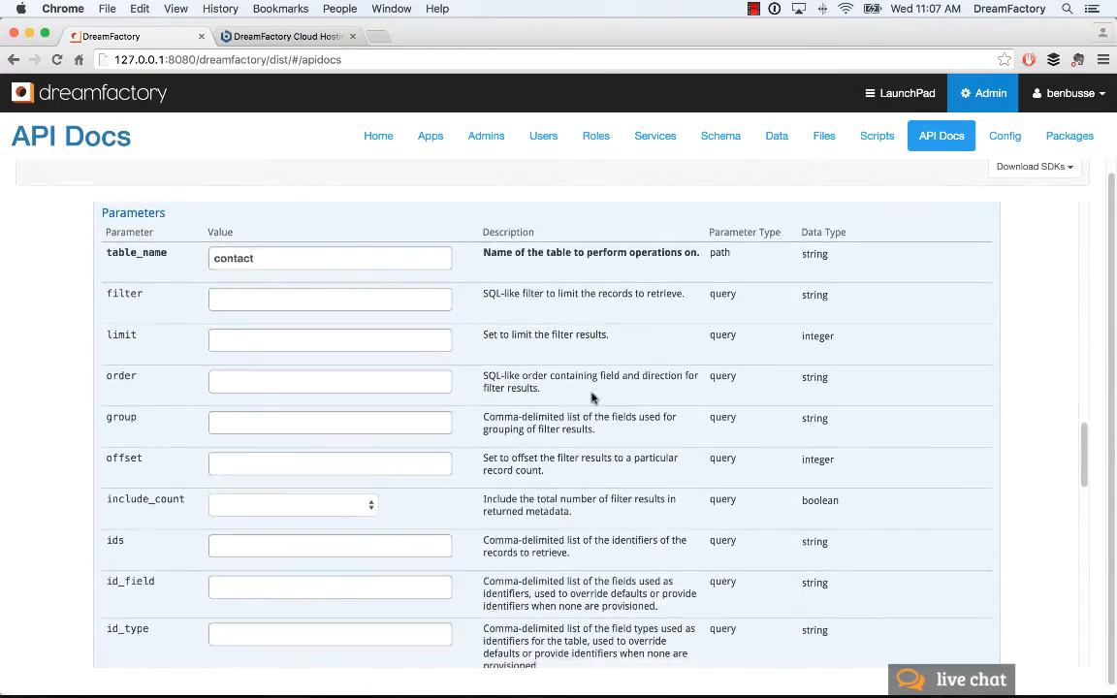
{"action": "scroll", "scroll_direction": "down", "scroll_amount": 3}
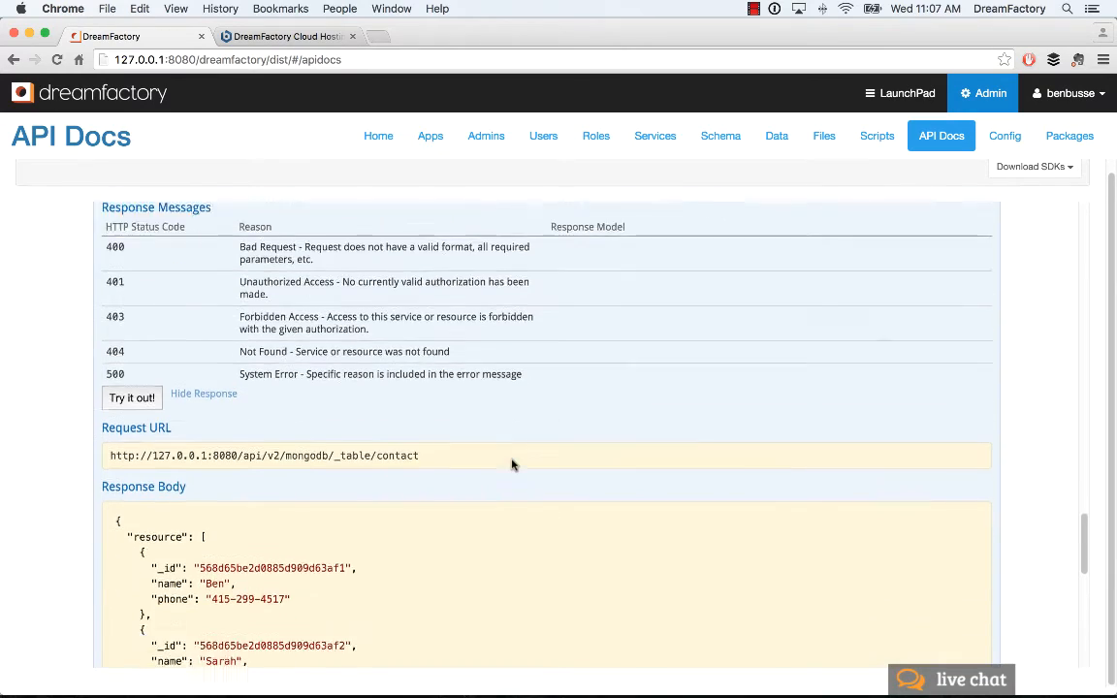
{"action": "scroll", "scroll_direction": "down", "scroll_amount": 3}
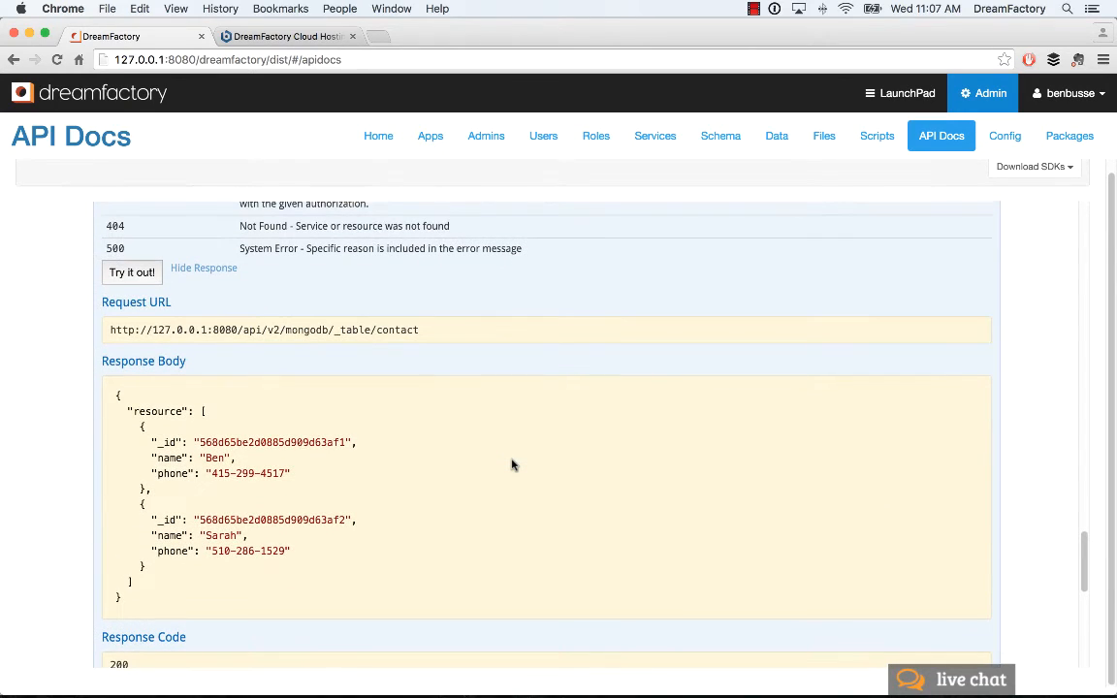
{"action": "scroll", "scroll_direction": "up", "scroll_amount": 3}
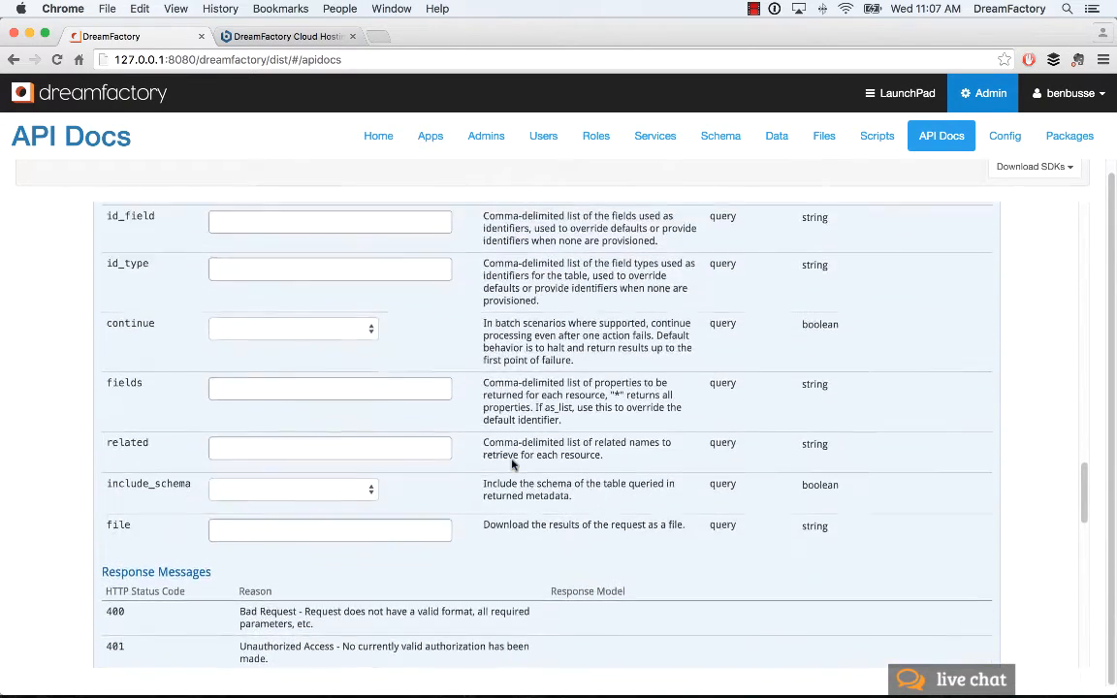
{"action": "scroll", "scroll_direction": "up", "scroll_amount": 3}
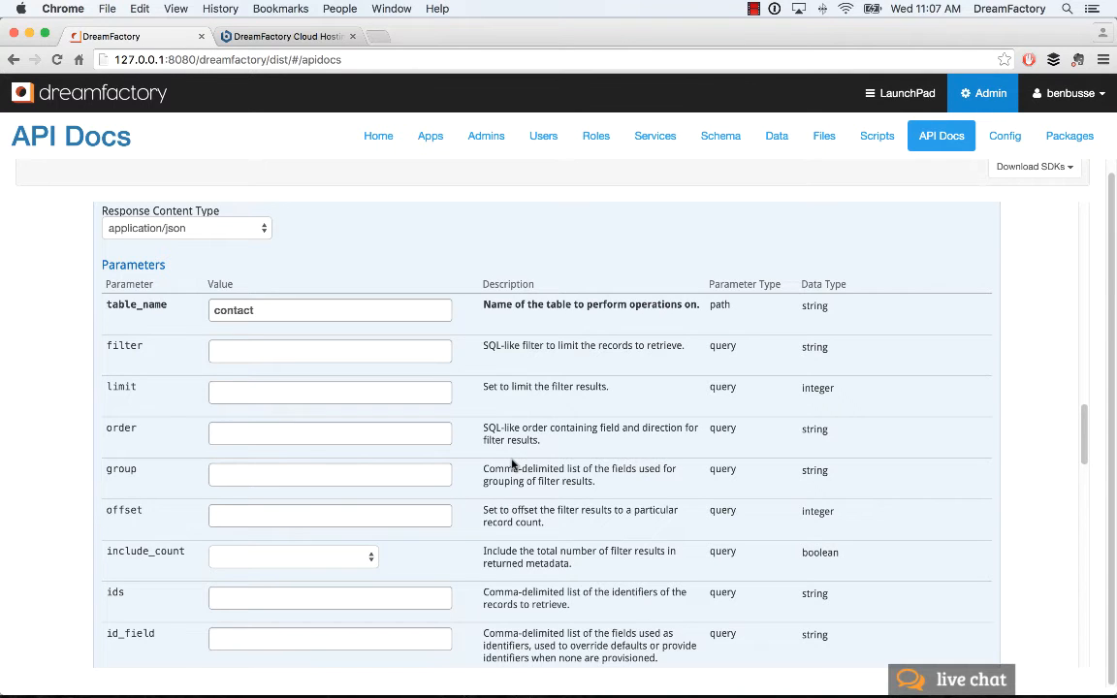
{"action": "mouse_move", "coordinate": [272, 372]}
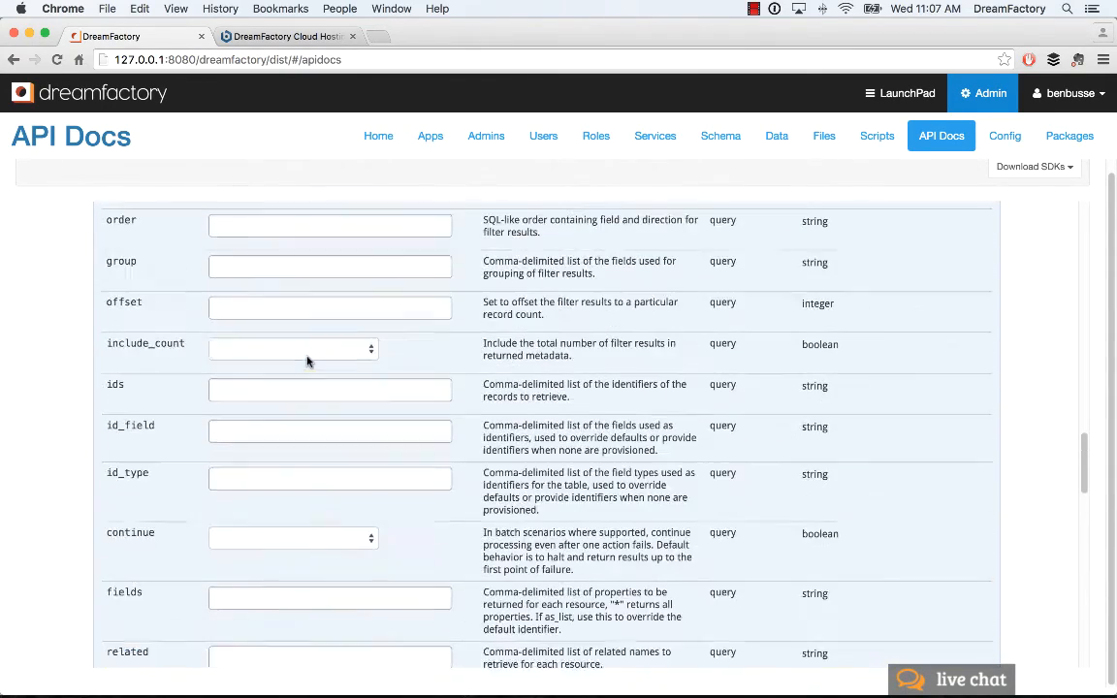
Query contact records with filter 'name like B%', returning only Ben's record.
{"action": "scroll", "scroll_direction": "up", "scroll_amount": 3}
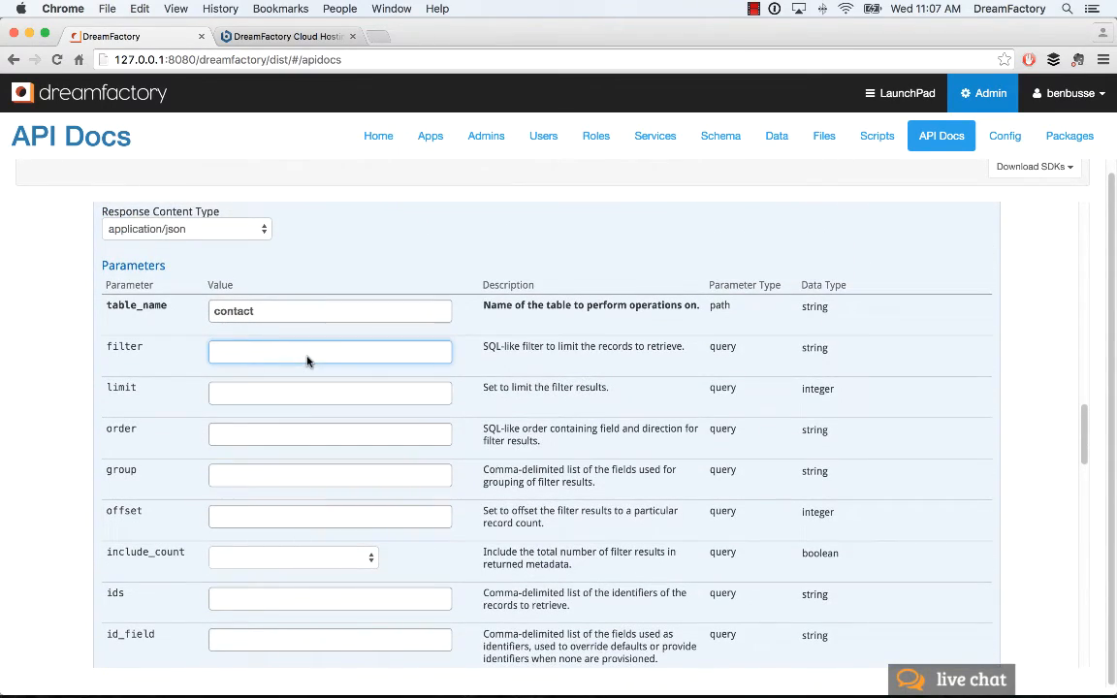
{"action": "type", "text": "name"}
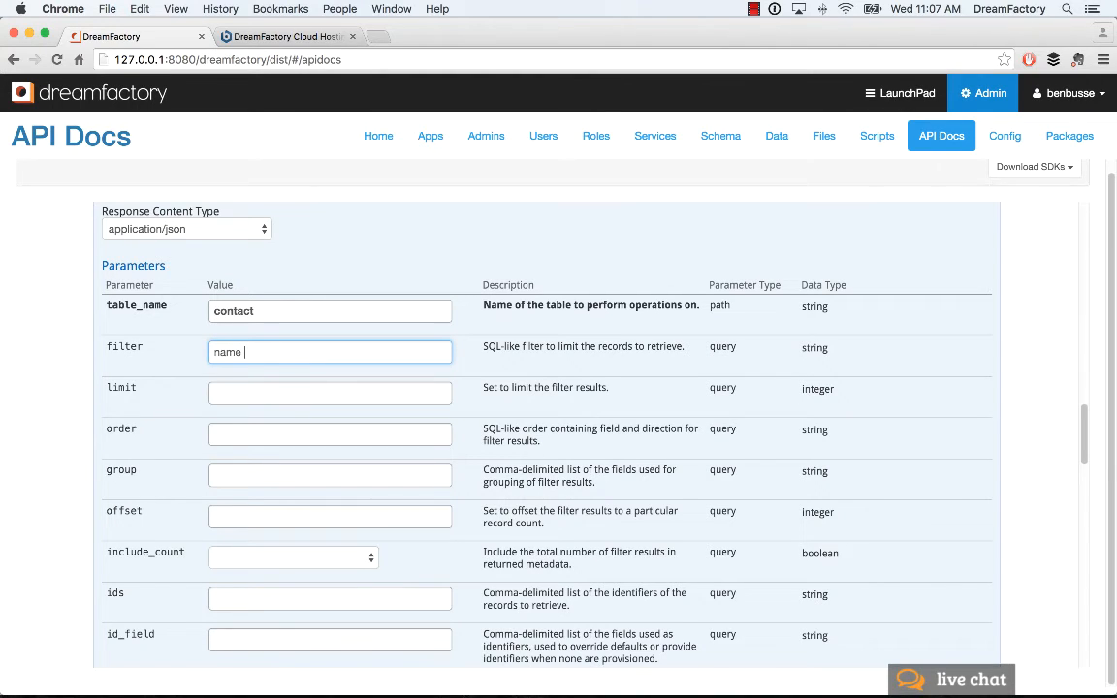
{"action": "type", "text": "like"}
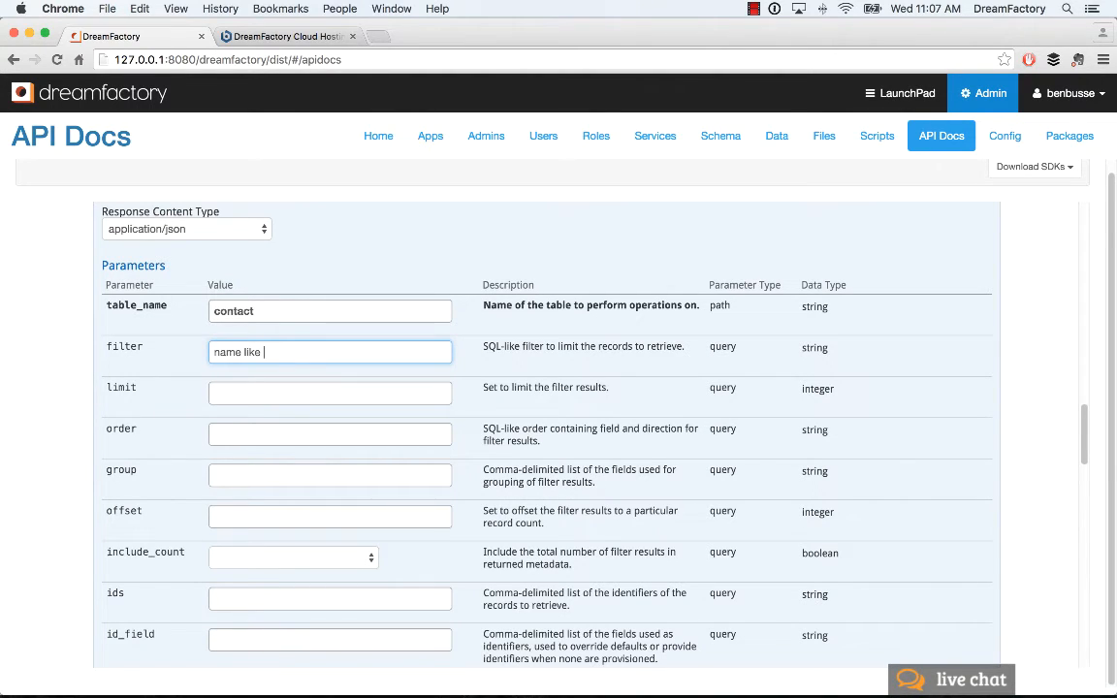
{"action": "type", "text": "B%"}
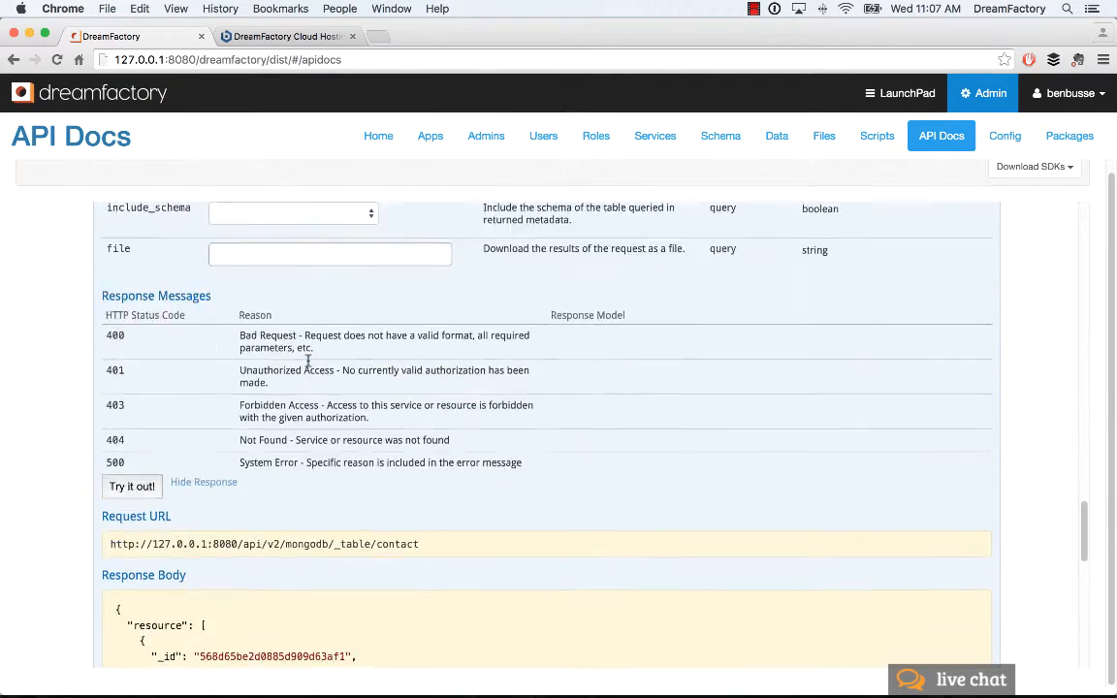
{"action": "scroll", "scroll_direction": "down", "scroll_amount": 3}
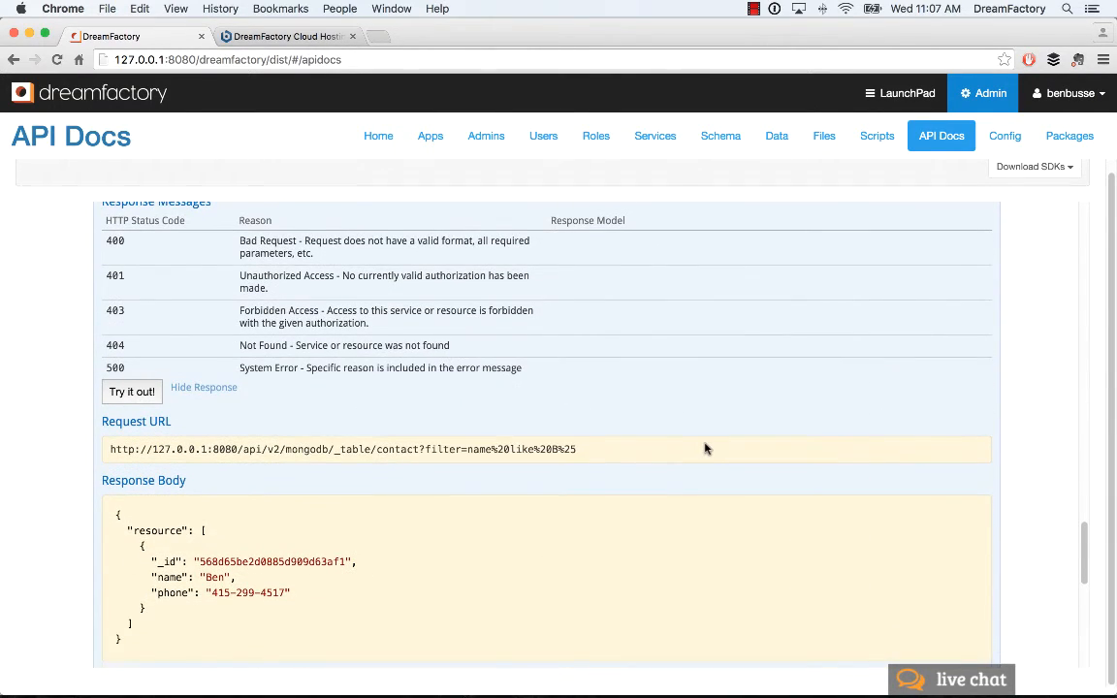
{"action": "scroll", "scroll_direction": "up", "scroll_amount": 3}
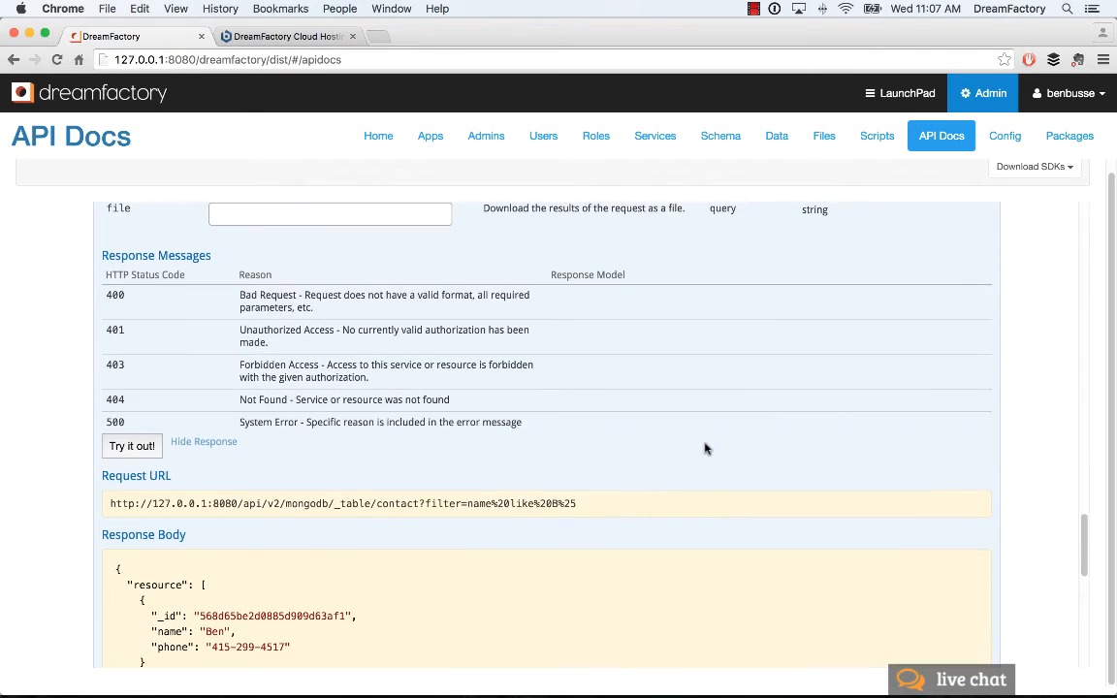
{"action": "scroll", "scroll_direction": "up", "scroll_amount": 3}
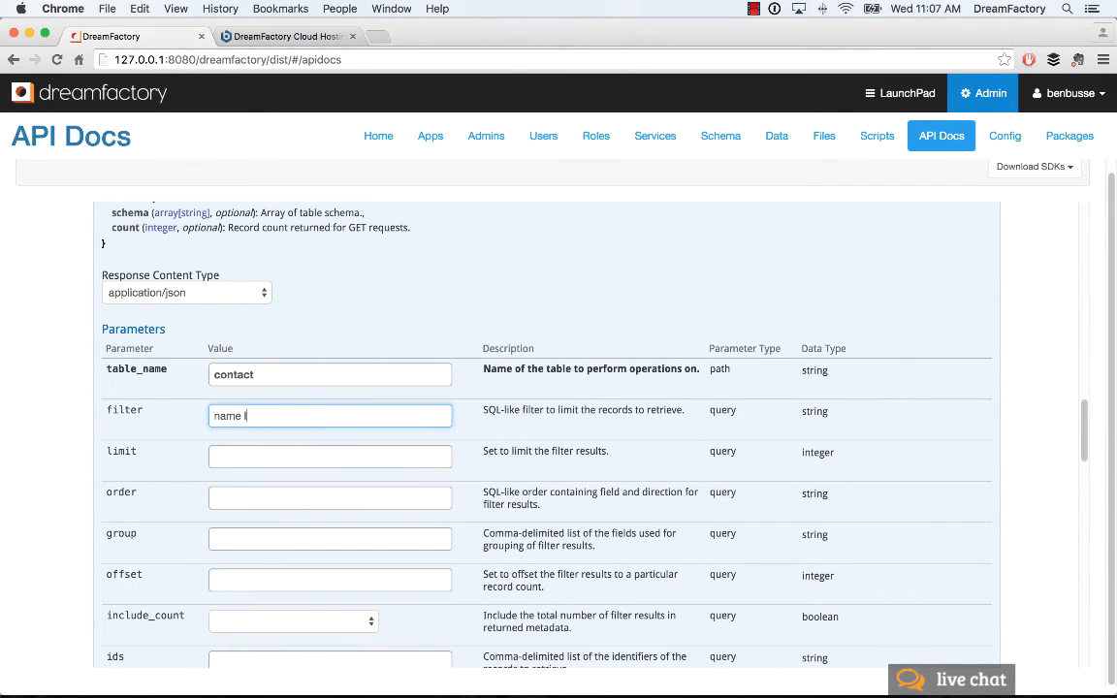
Run the contact records query with filter 'name = Ben' and review the Request URL and response.
{"action": "type", "text": "= Ben"}
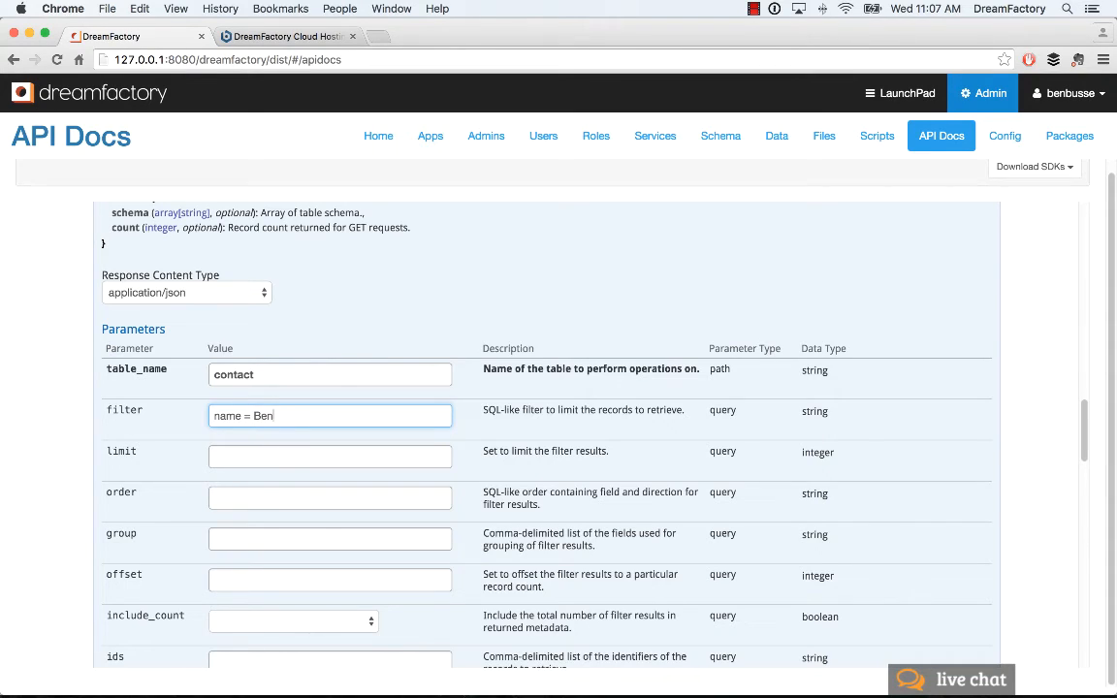
{"action": "left_click", "coordinate": [131, 290]}
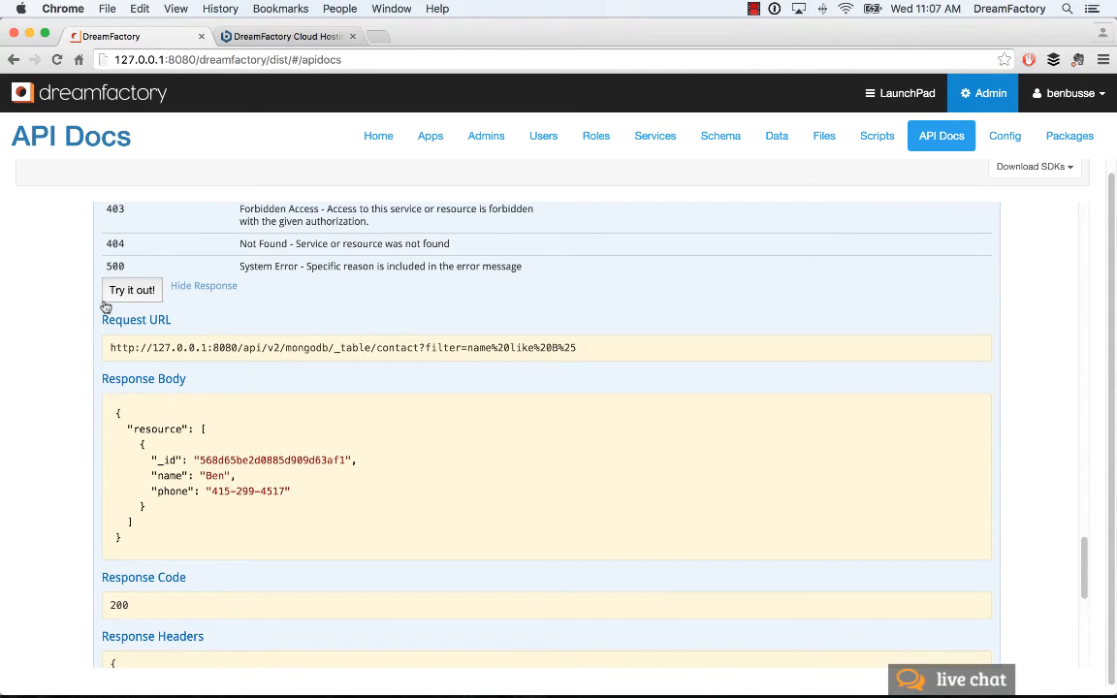
{"action": "scroll", "scroll_direction": "up", "scroll_amount": 3}
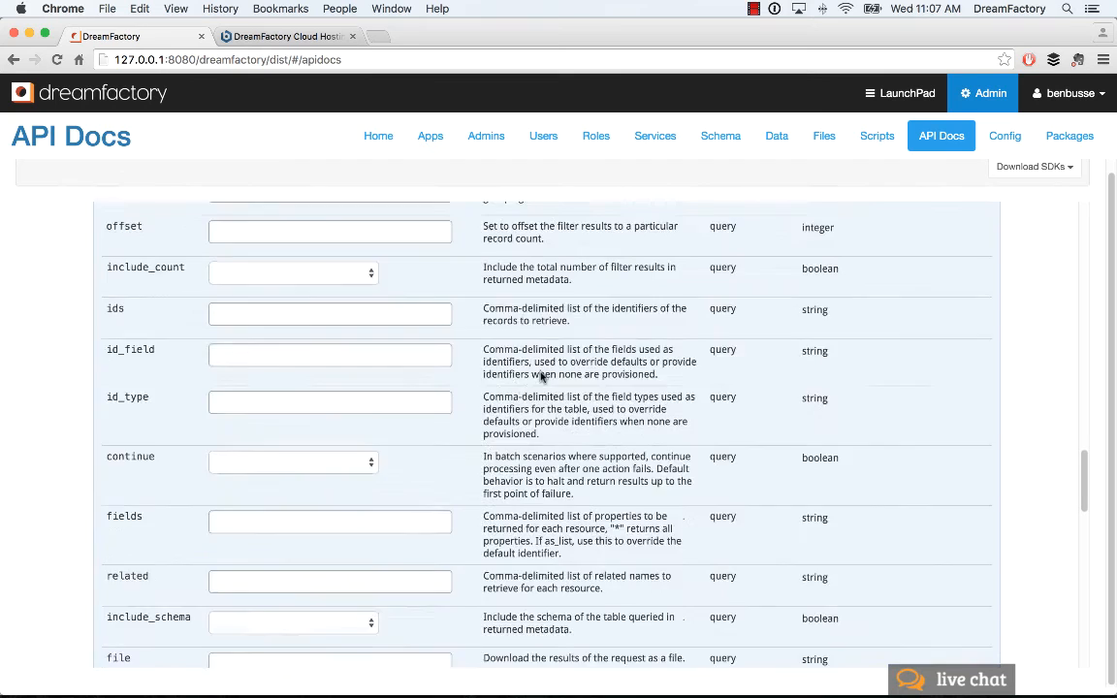
{"action": "scroll", "scroll_direction": "up", "scroll_amount": 3}
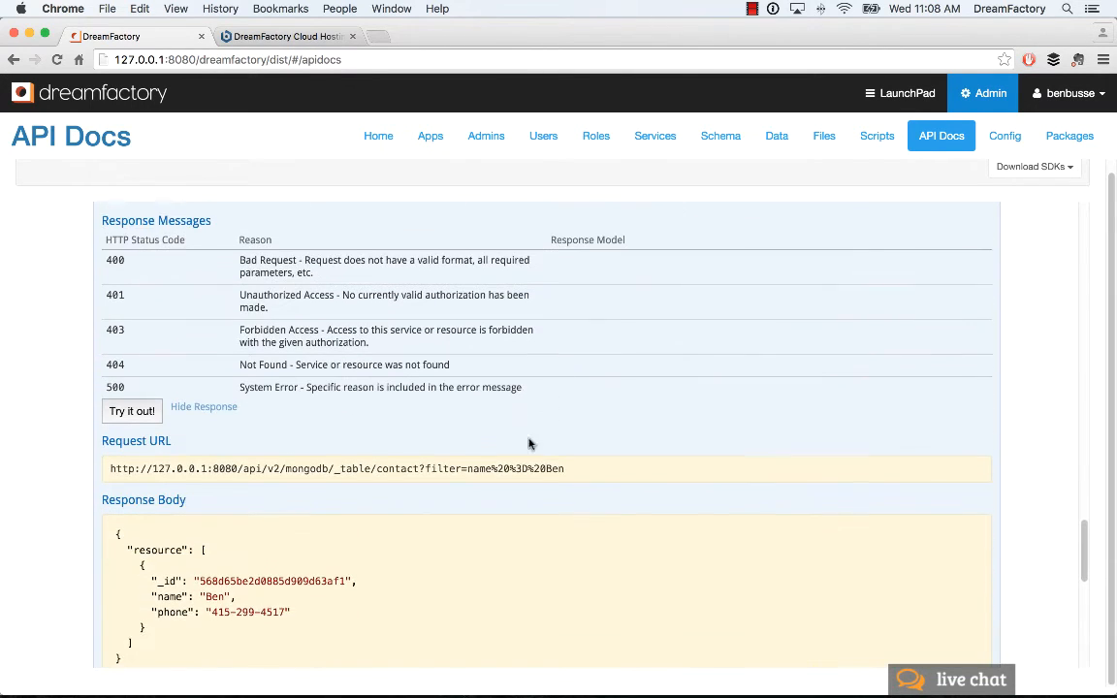
{"action": "scroll", "scroll_direction": "up", "scroll_amount": 3}
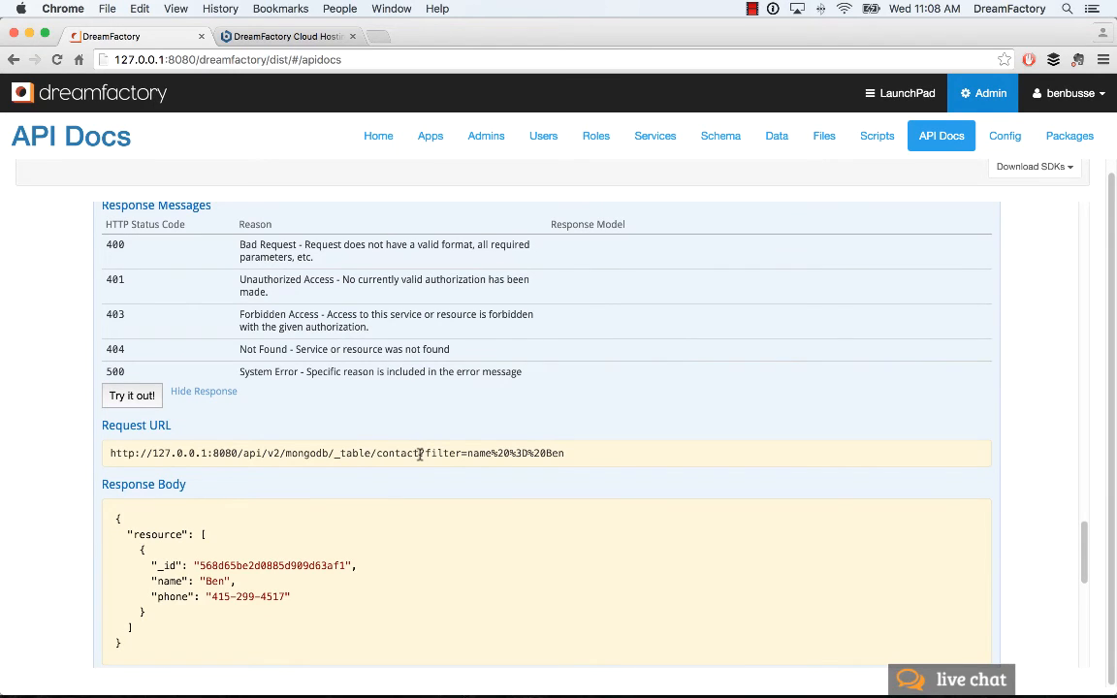
{"action": "mouse_move", "coordinate": [480, 485]}
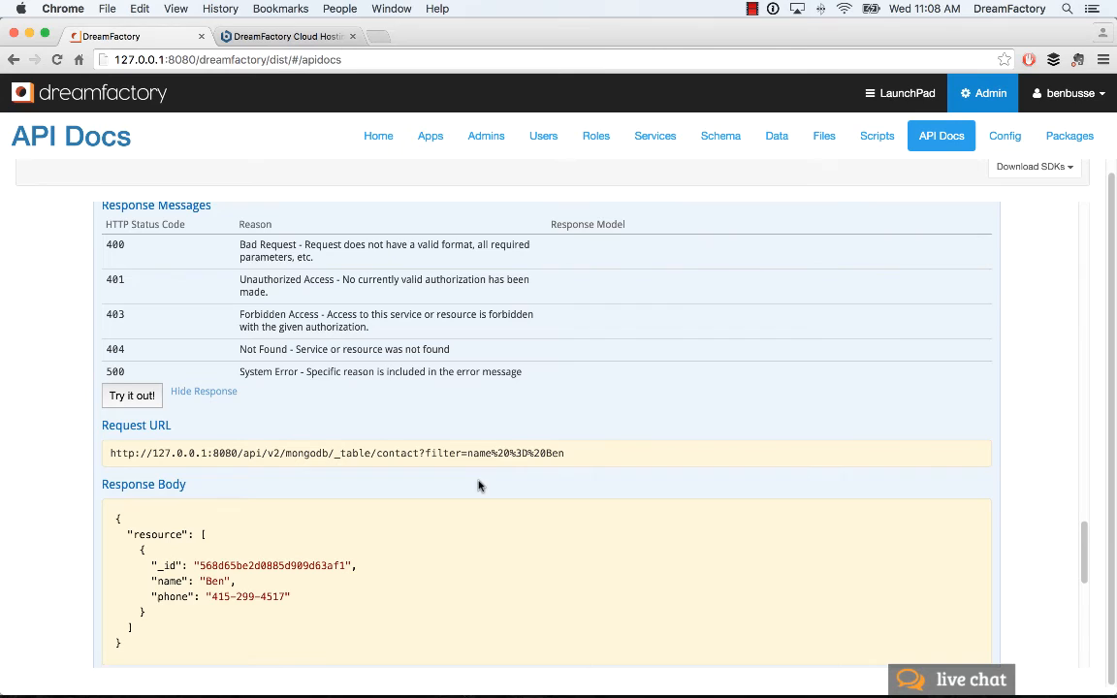
{"action": "scroll", "scroll_direction": "up", "scroll_amount": 3}
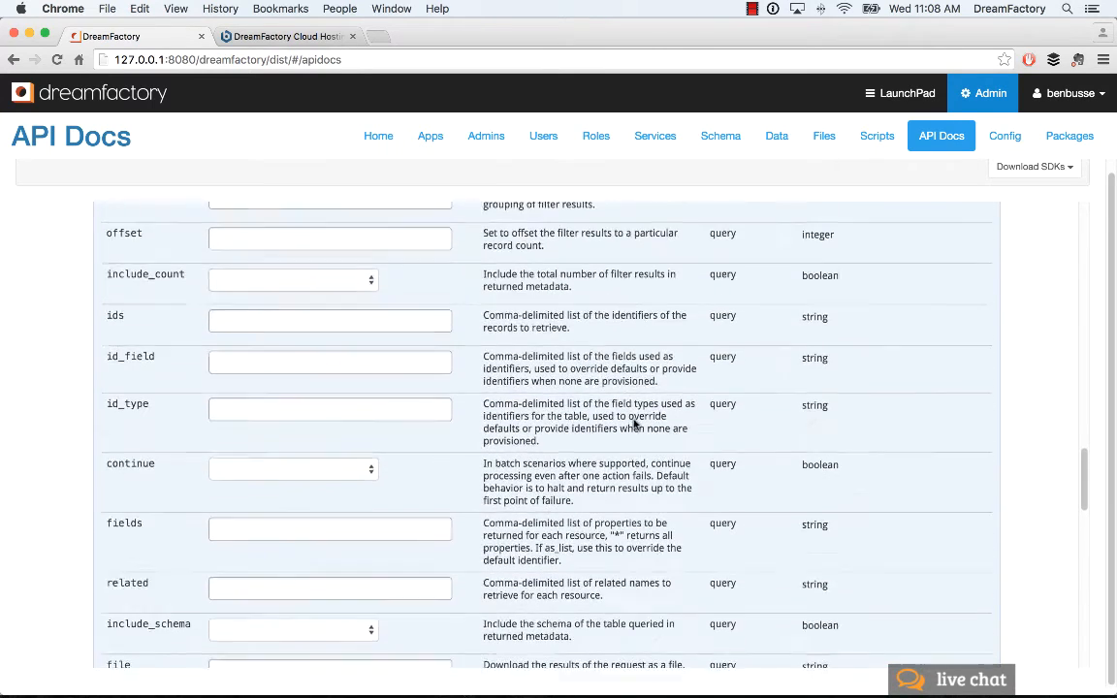
{"action": "scroll", "scroll_direction": "up", "scroll_amount": 3}
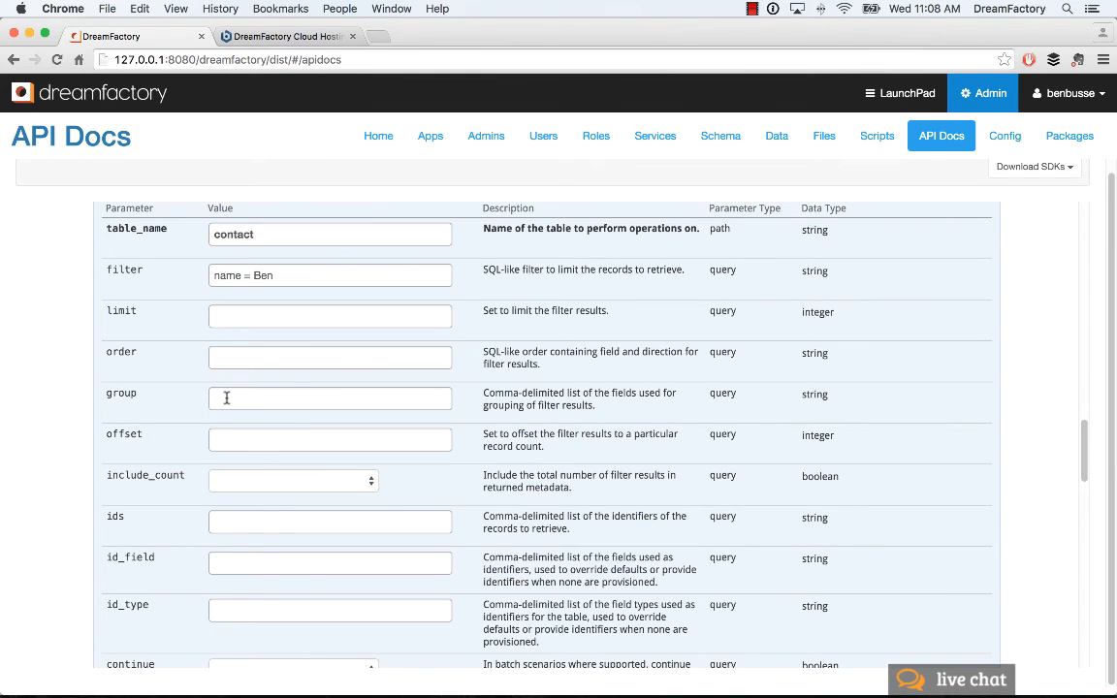
{"action": "mouse_move", "coordinate": [882, 432]}
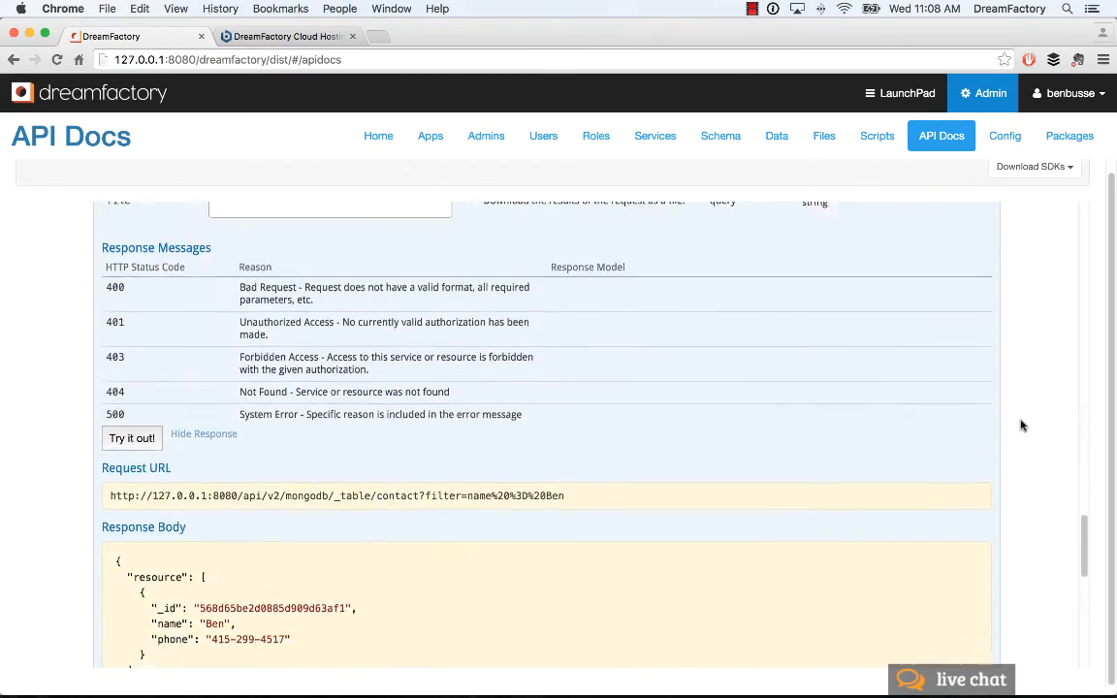
{"action": "scroll", "scroll_direction": "up", "scroll_amount": 3}
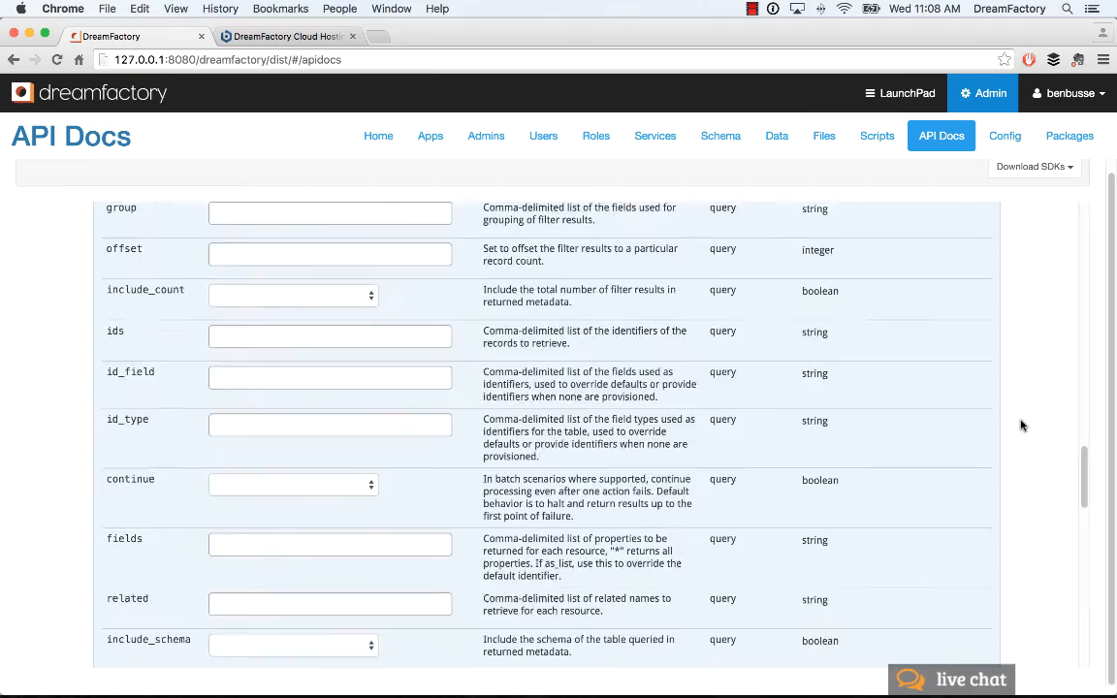
{"action": "scroll", "scroll_direction": "up", "scroll_amount": 3}
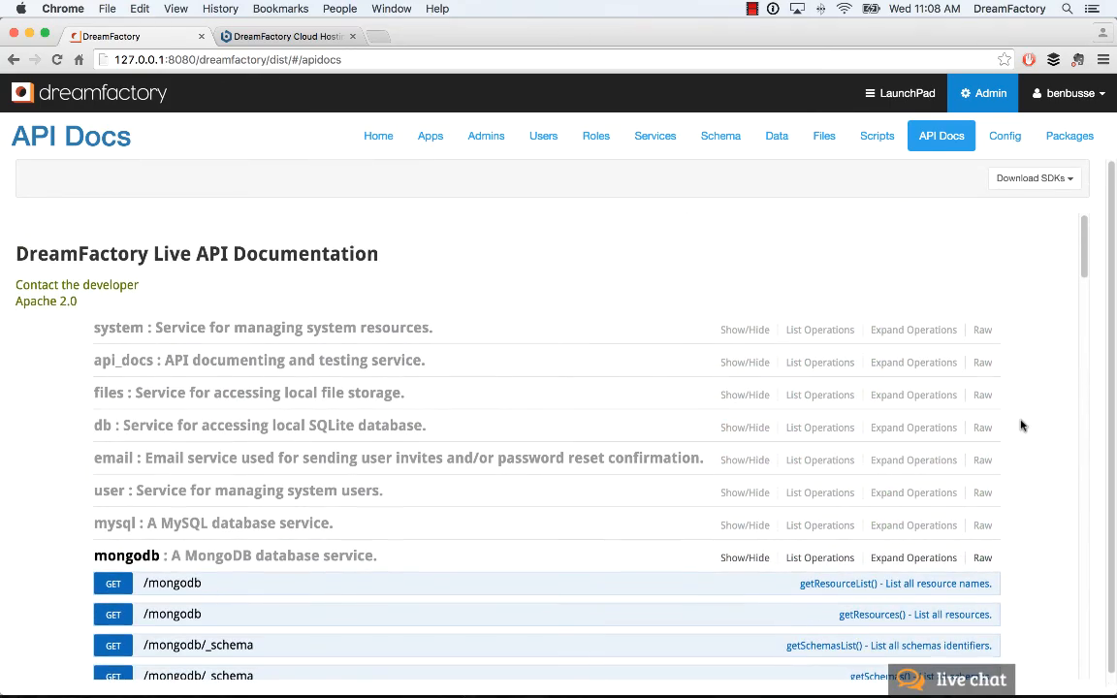